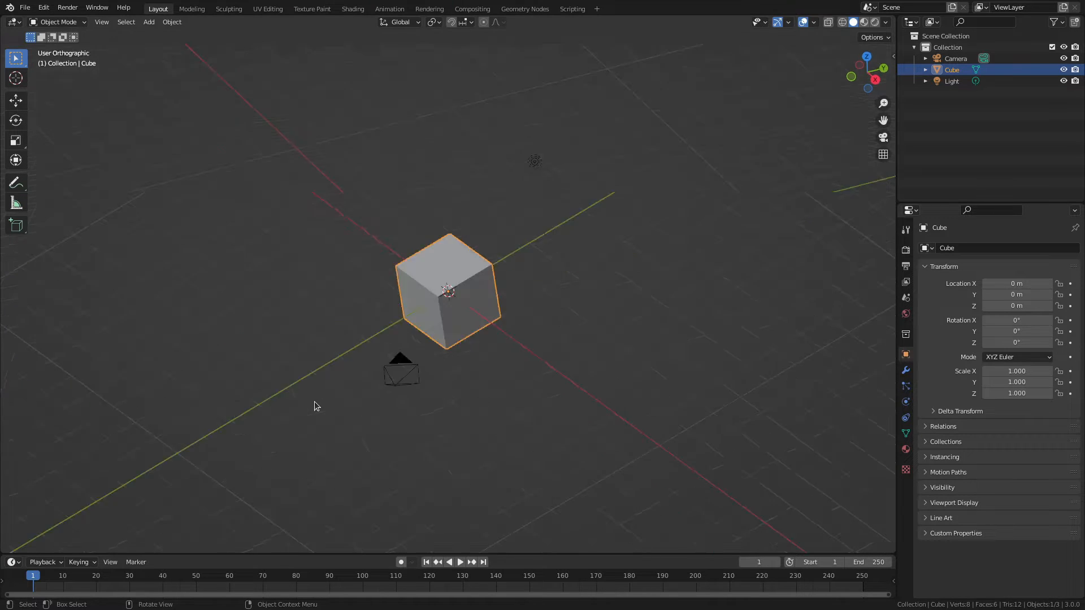
# Step: From top view, duplicate the cube into copies arranged as a 2×2 square grid
pyautogui.press('7')
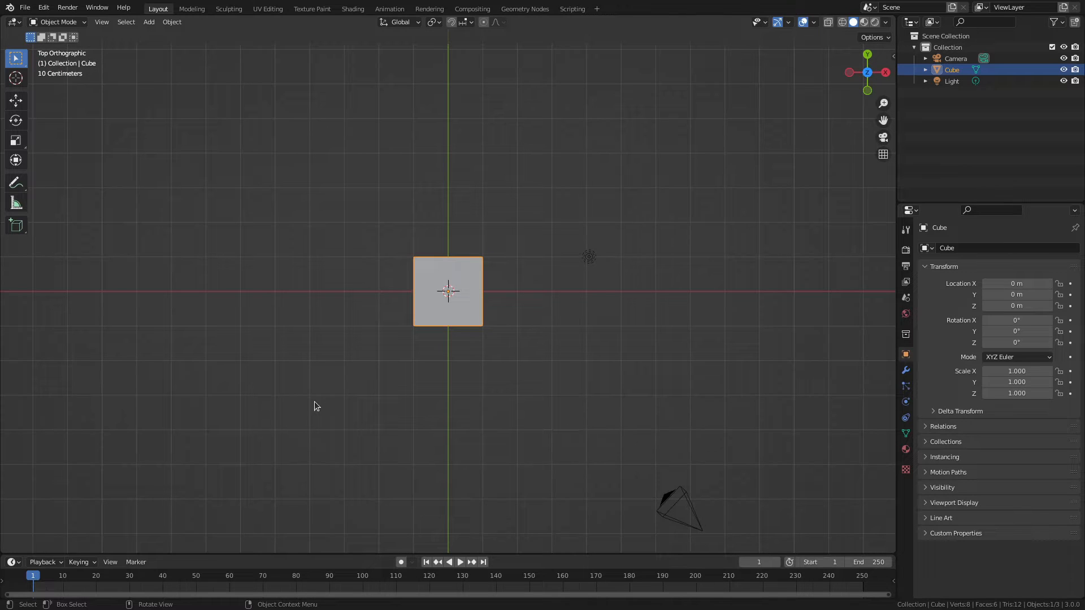
pyautogui.moveTo(482, 333)
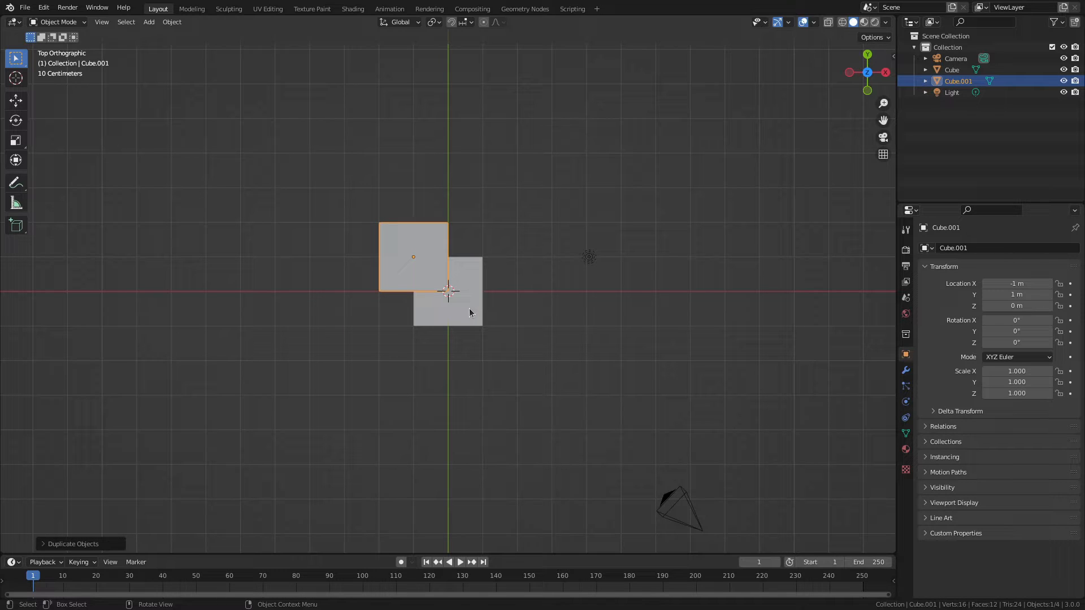
pyautogui.click(448, 290)
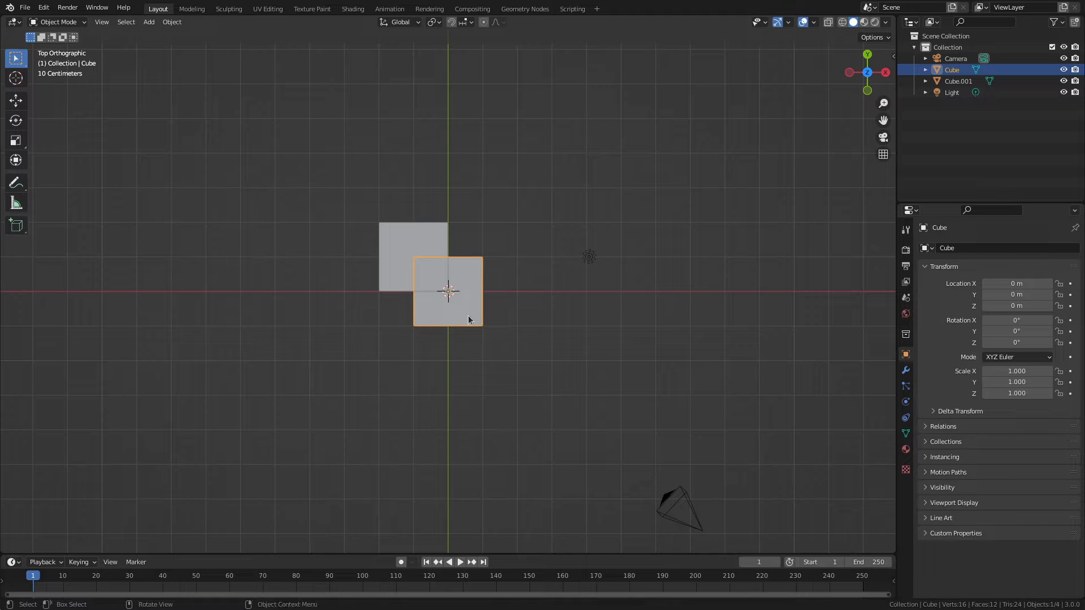
pyautogui.press('g')
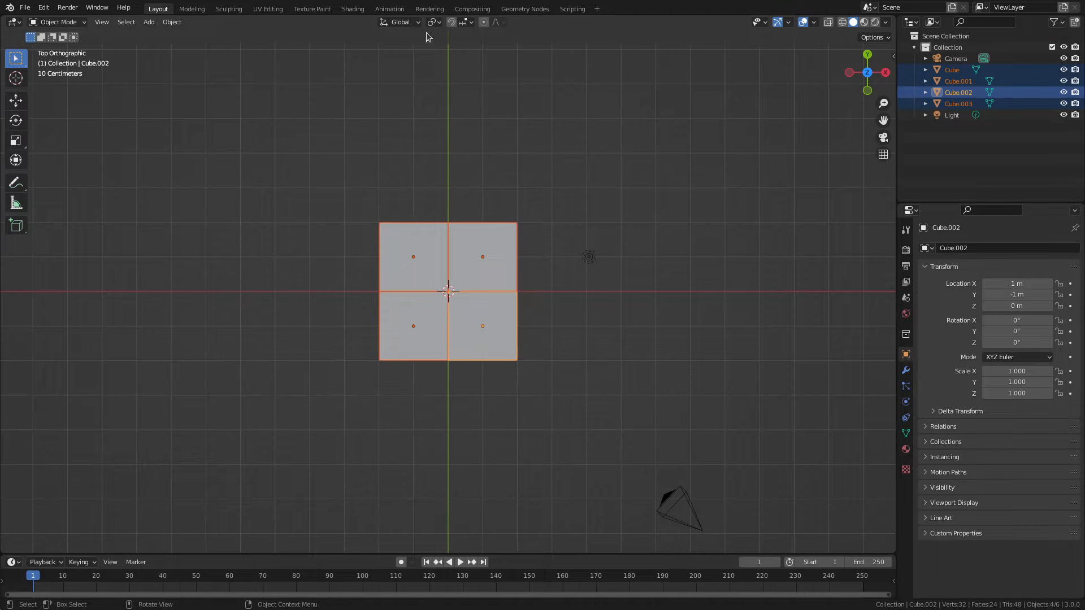
# Step: Set the Transform Pivot Point to Individual Origins and test a rotation of the four cubes
pyautogui.click(432, 22)
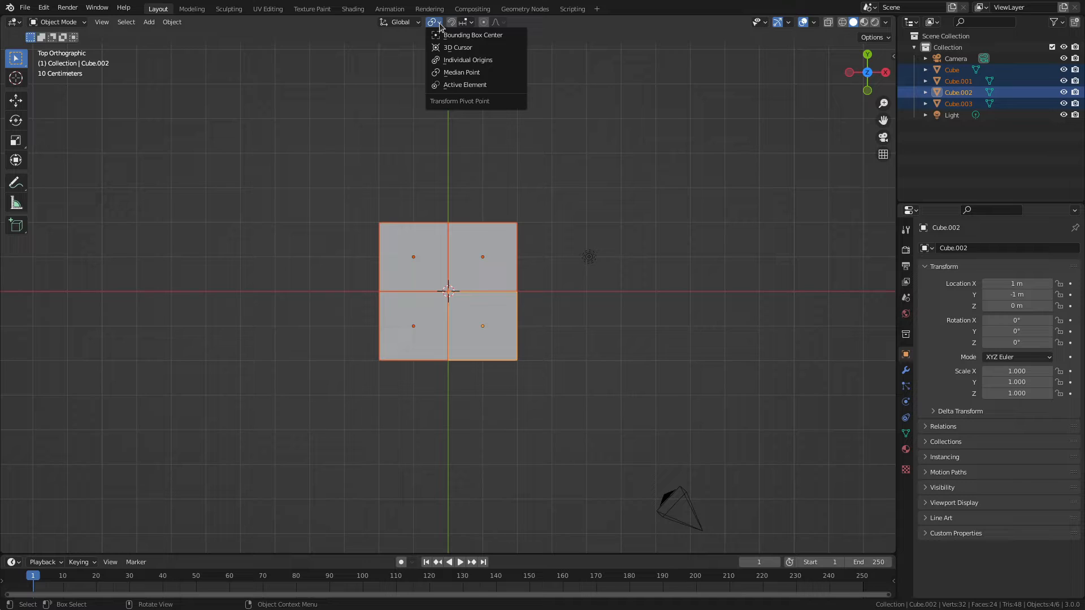
pyautogui.moveTo(476, 60)
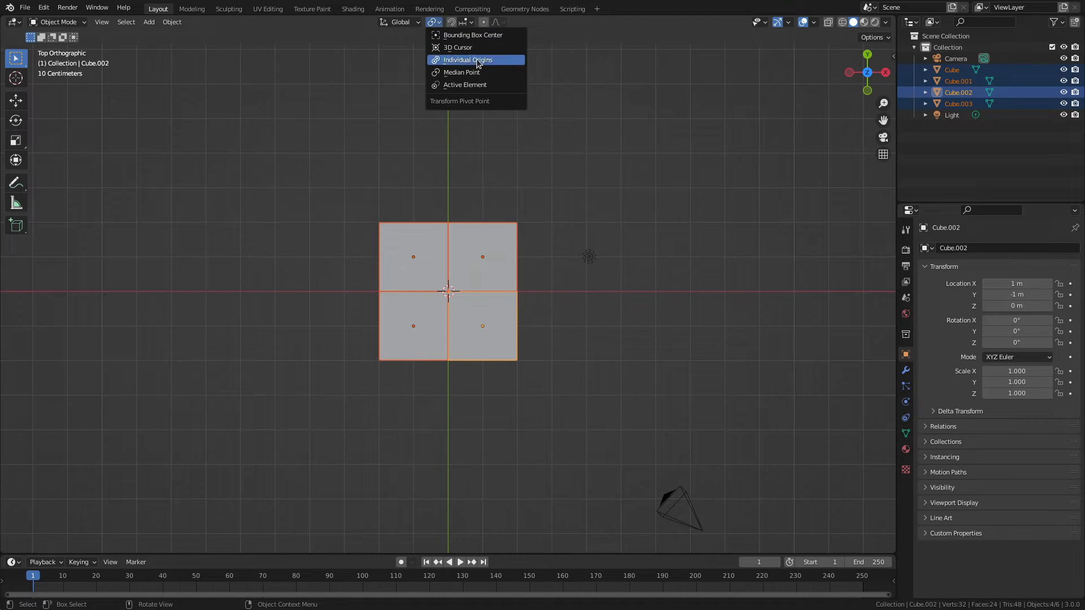
pyautogui.click(466, 60)
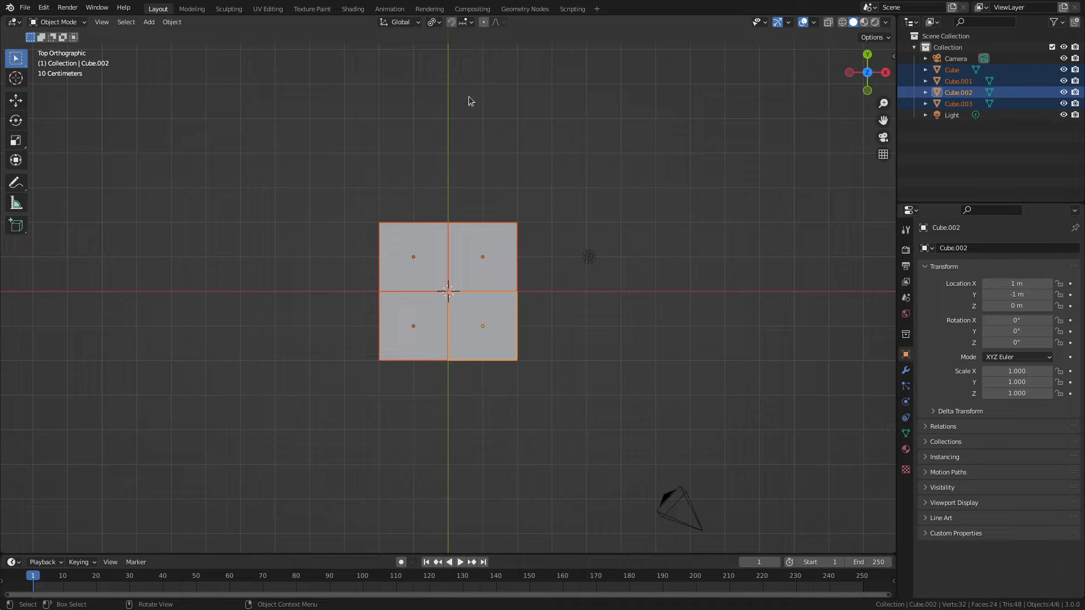
pyautogui.click(431, 22)
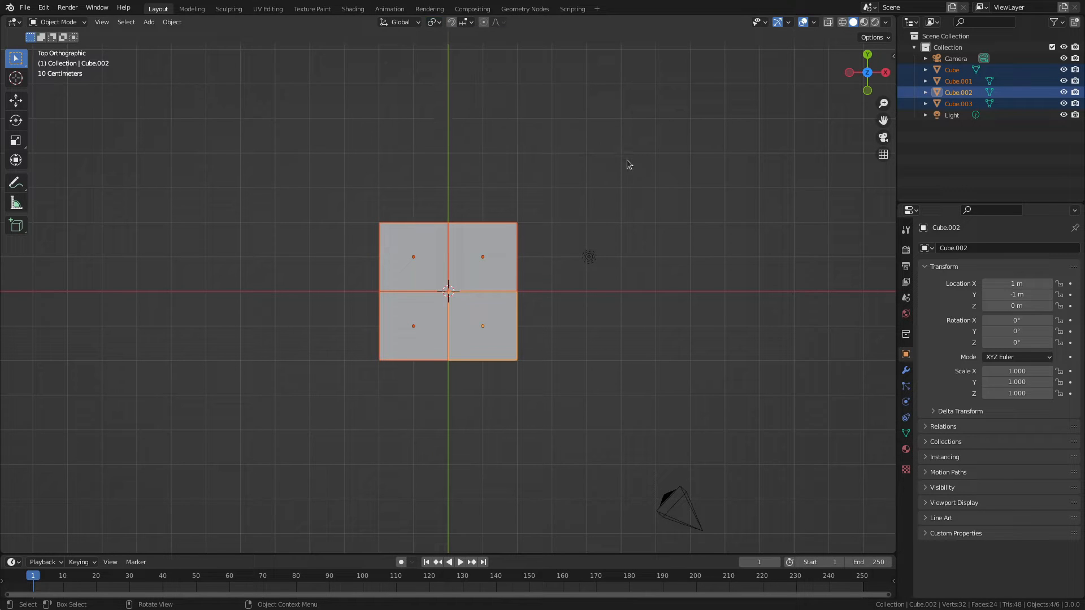
pyautogui.press('r')
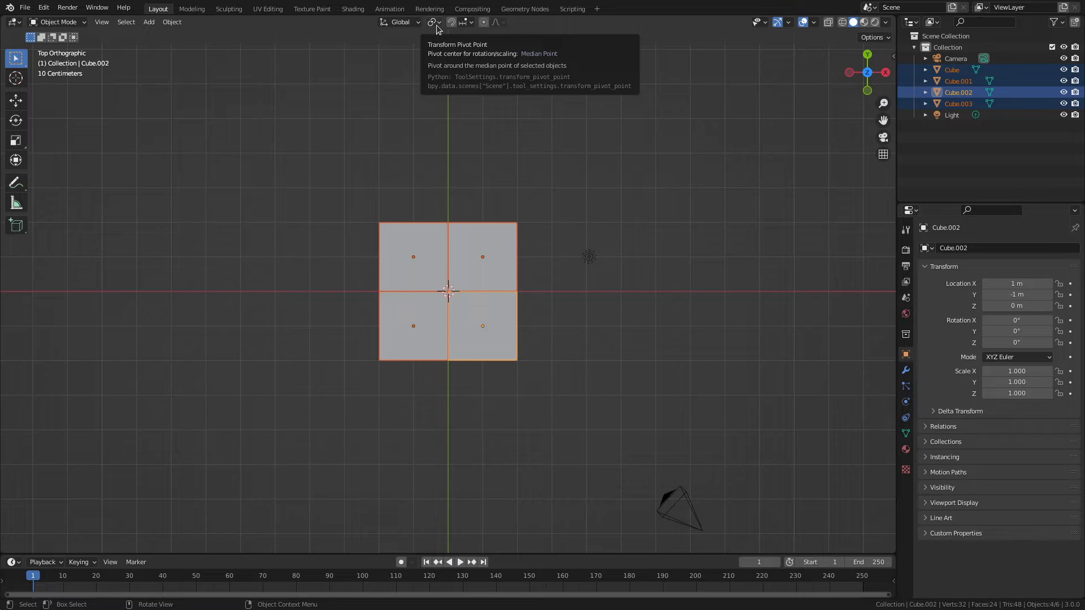
pyautogui.click(433, 21)
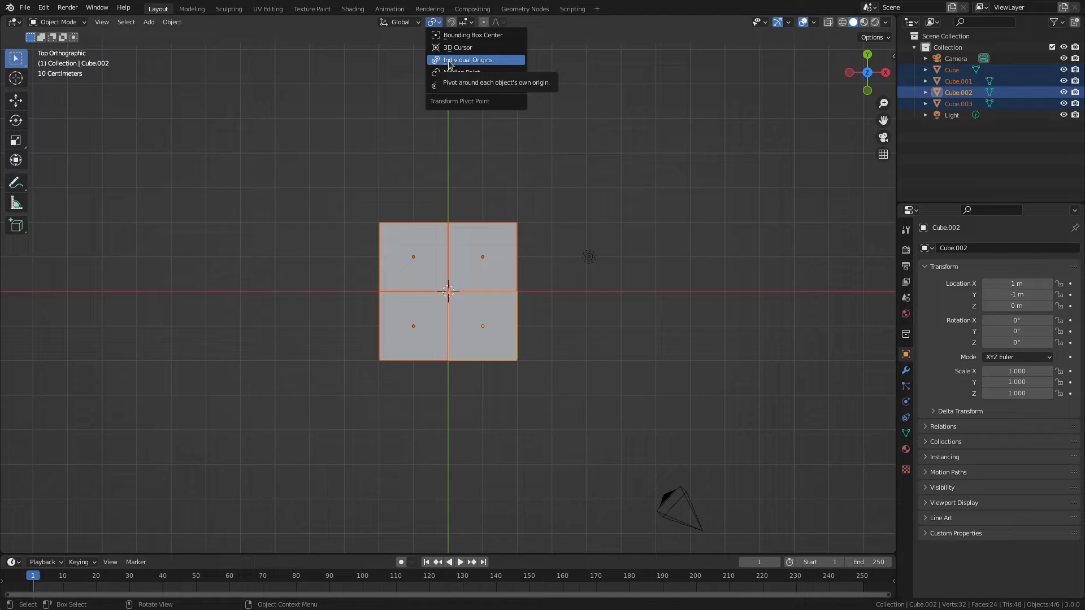
pyautogui.click(467, 60)
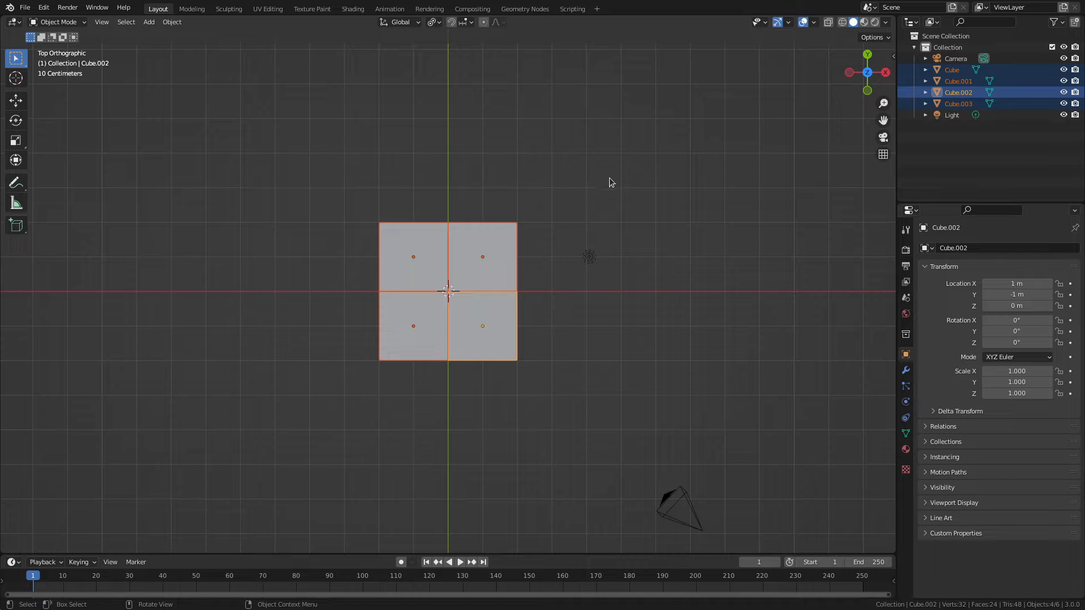
pyautogui.press('r')
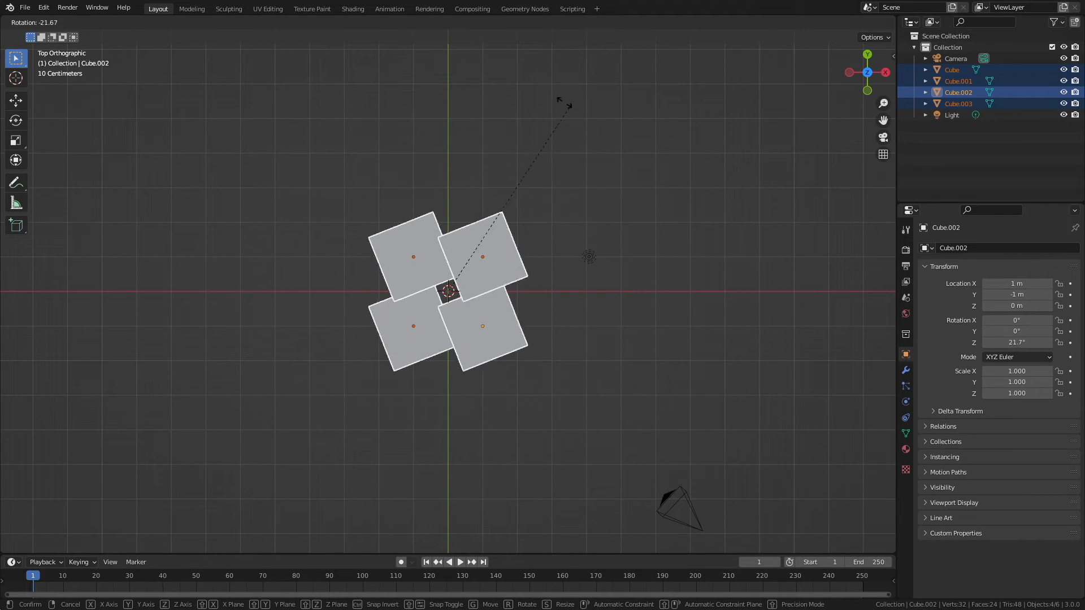
pyautogui.click(658, 242)
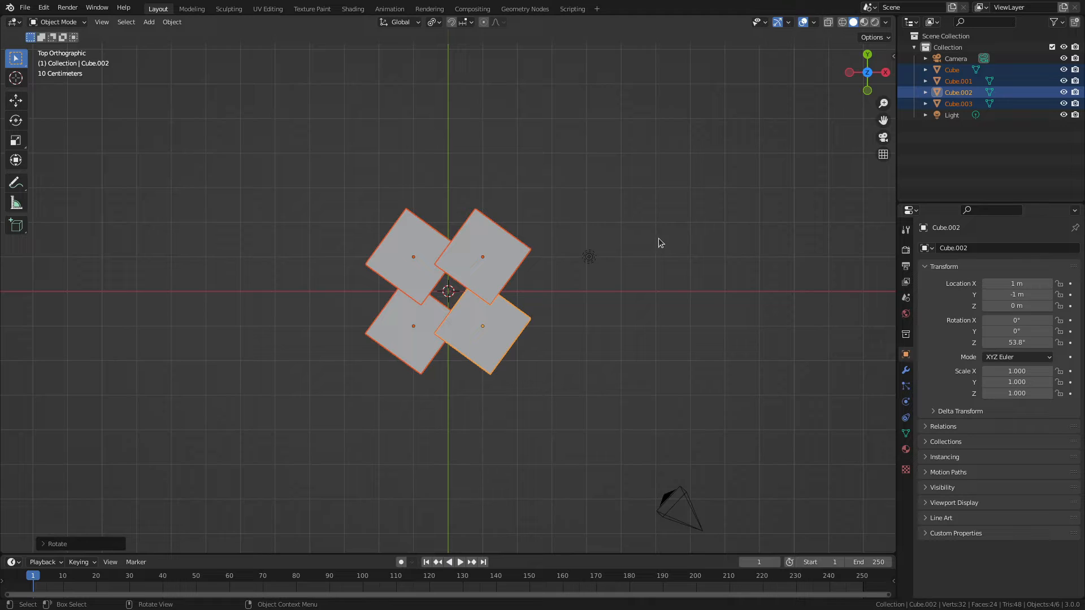
pyautogui.press('s')
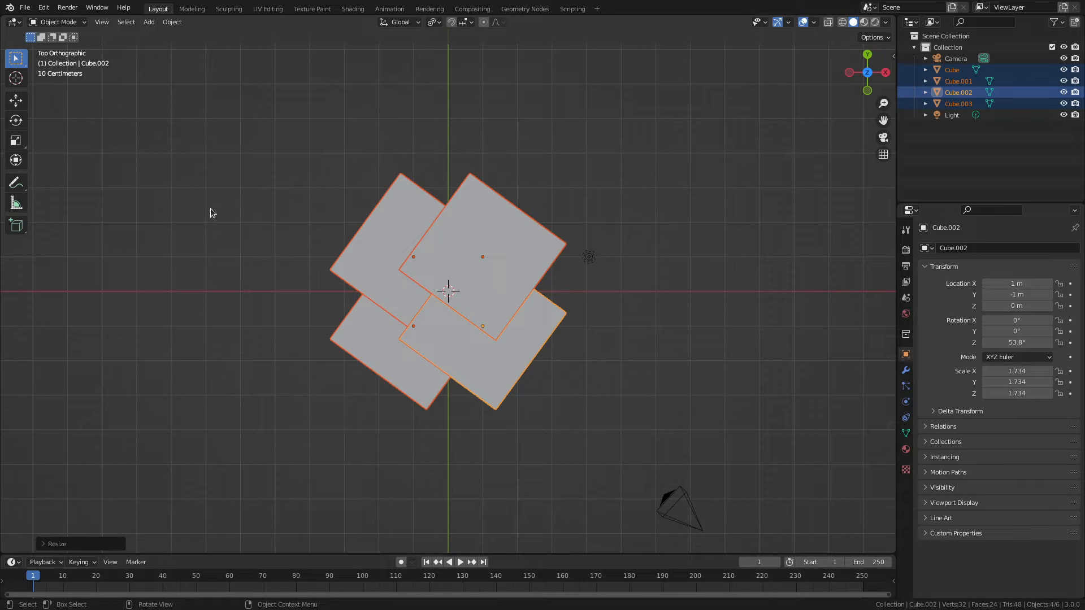
pyautogui.moveTo(590, 260)
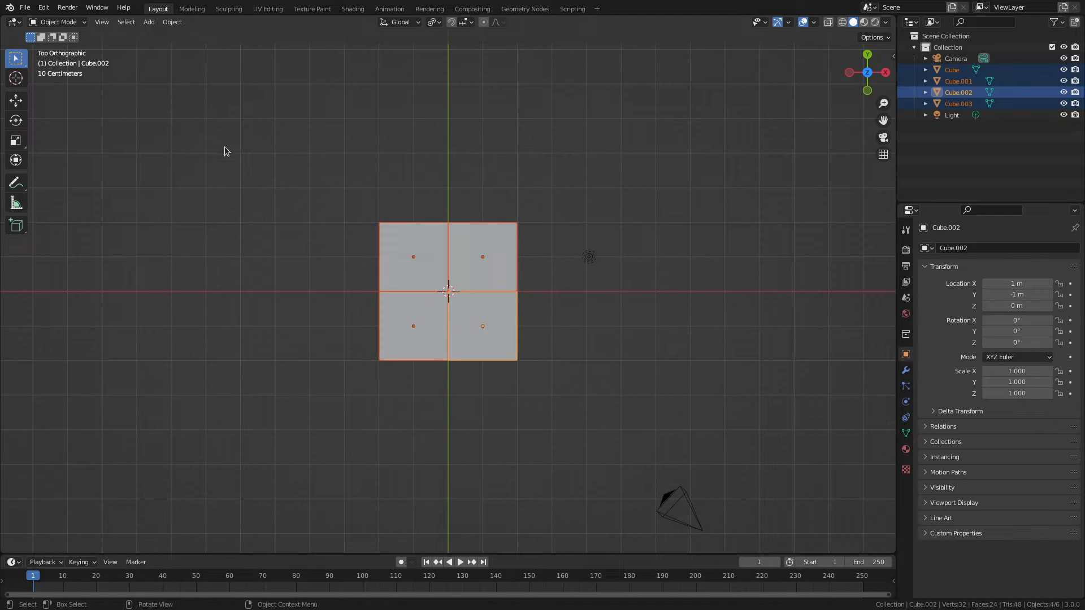
# Step: Move the remaining cube to the grid centre, scale it up about 3.77 times and enter Edit Mode
pyautogui.press('Tab')
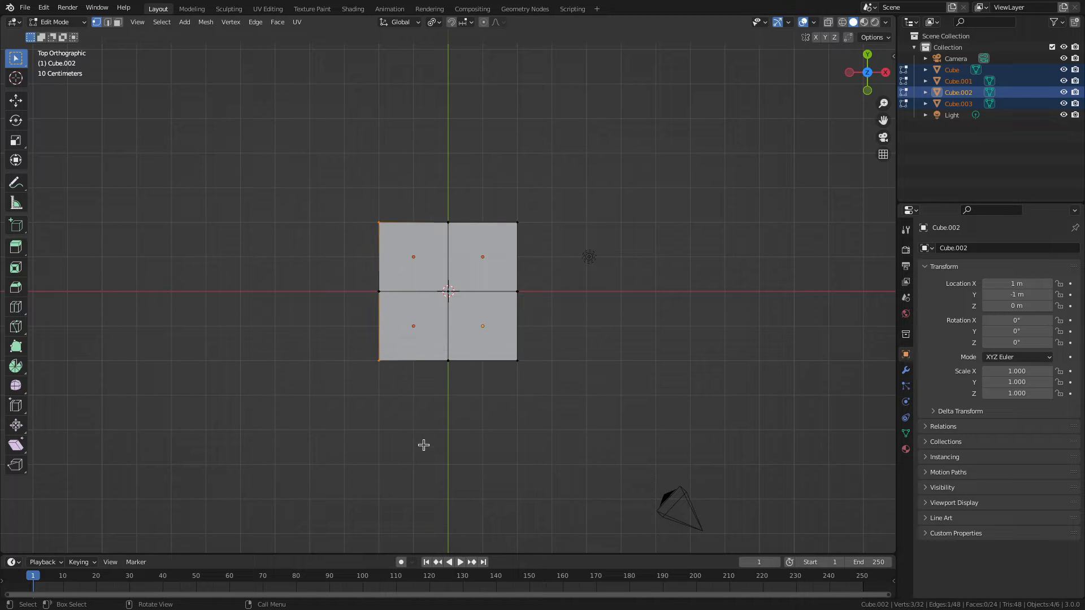
pyautogui.press('Tab')
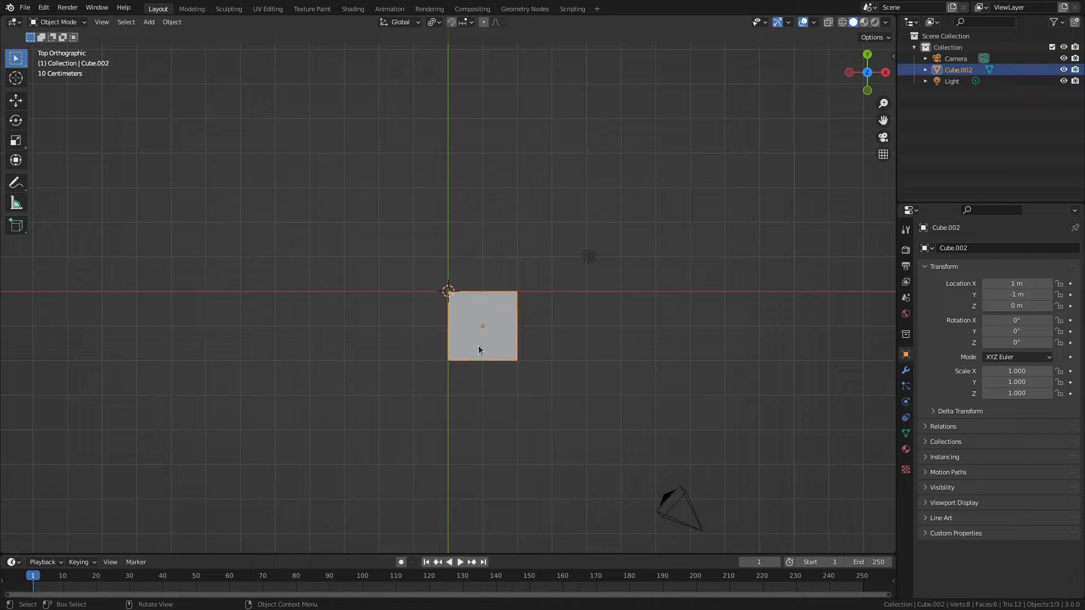
pyautogui.moveTo(482, 325); pyautogui.dragTo(441, 288)
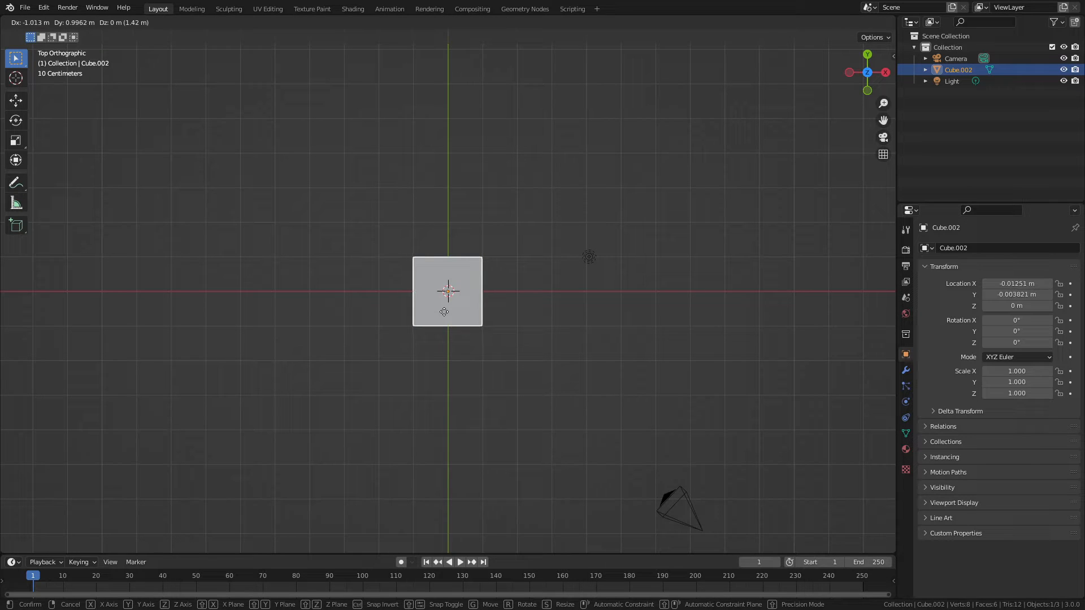
pyautogui.click(521, 341)
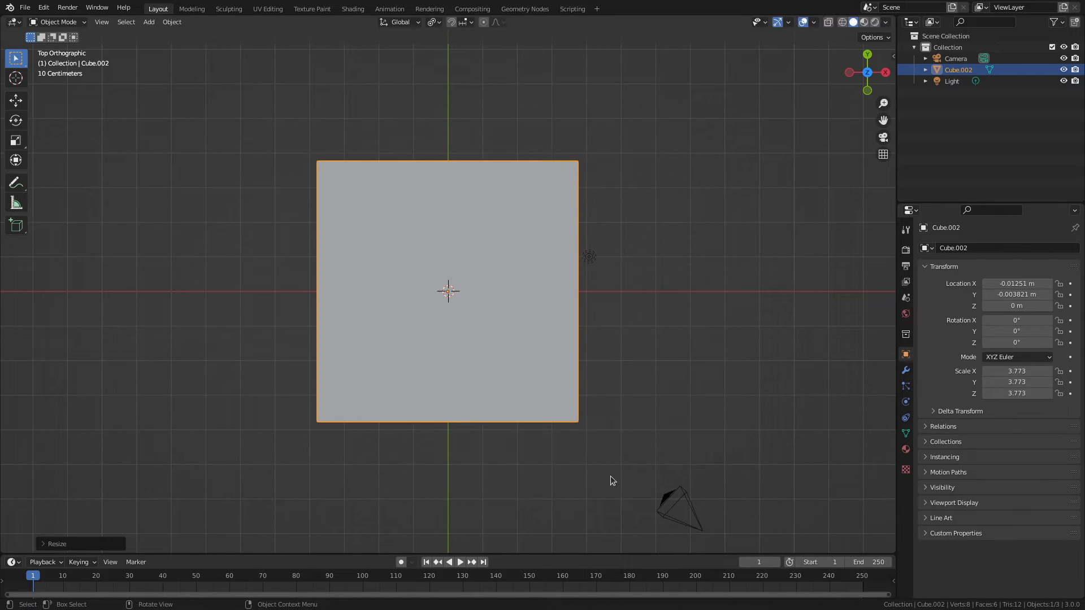
pyautogui.moveTo(466, 305)
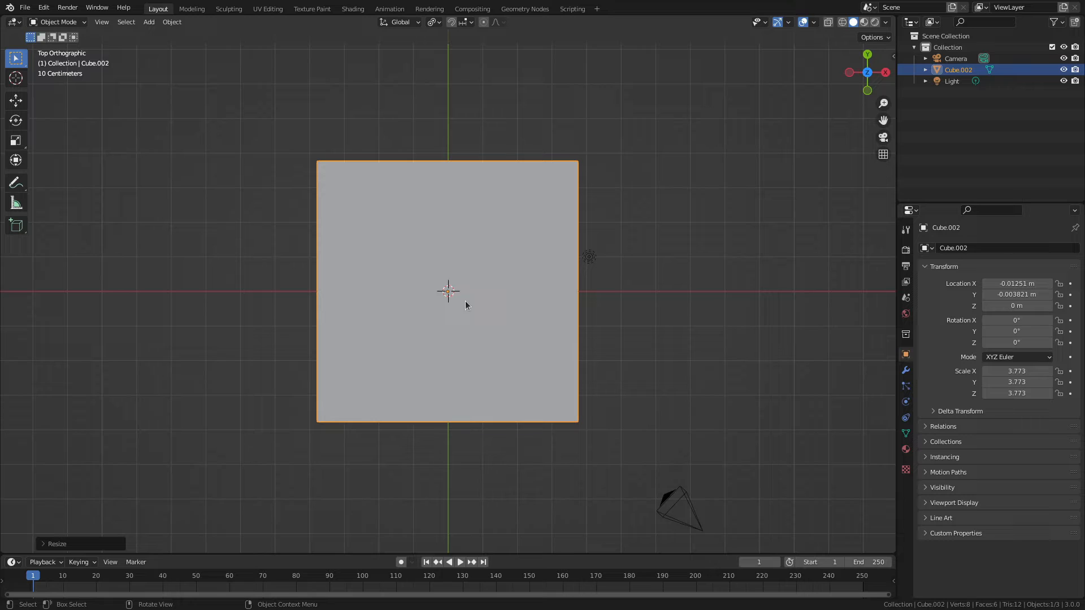
pyautogui.press('Tab')
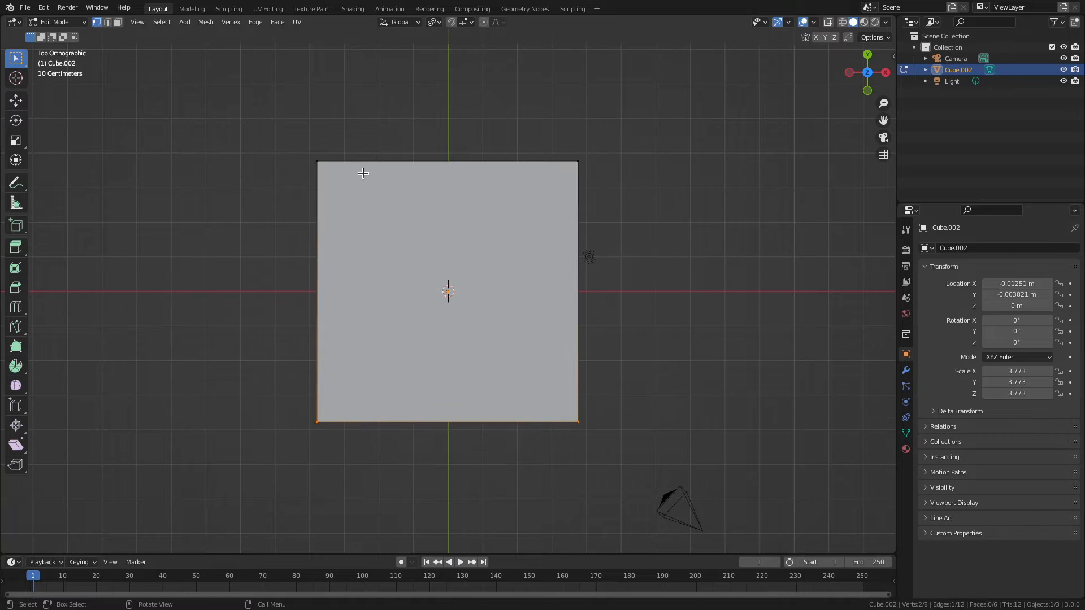
# Step: Subdivide all of the cube's geometry with 3 cuts, giving a 4×4 face grid on top
pyautogui.moveTo(363, 173); pyautogui.dragTo(581, 500)
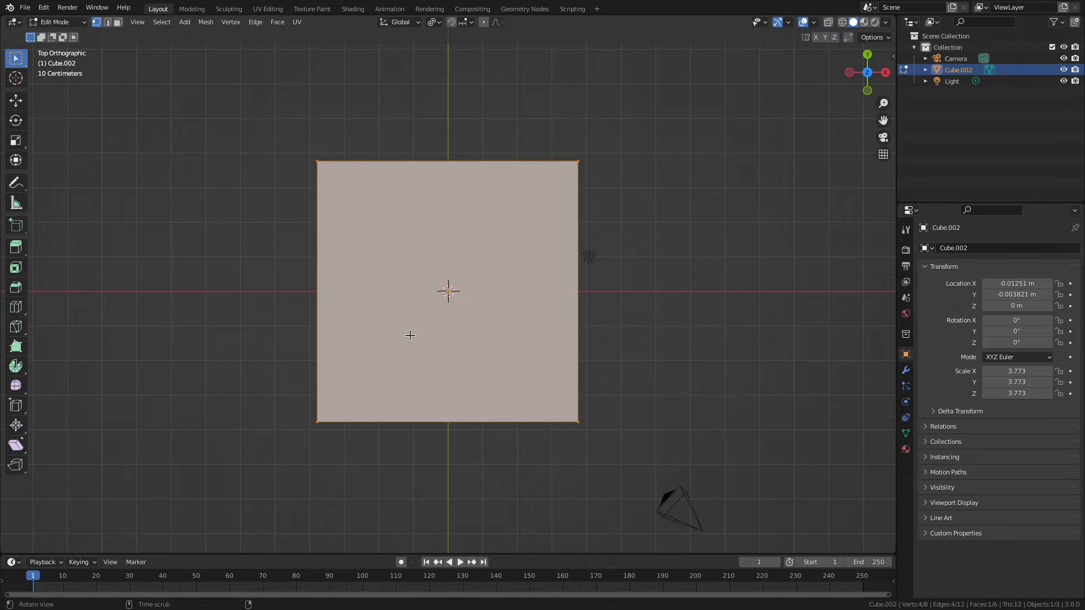
pyautogui.rightClick(411, 336)
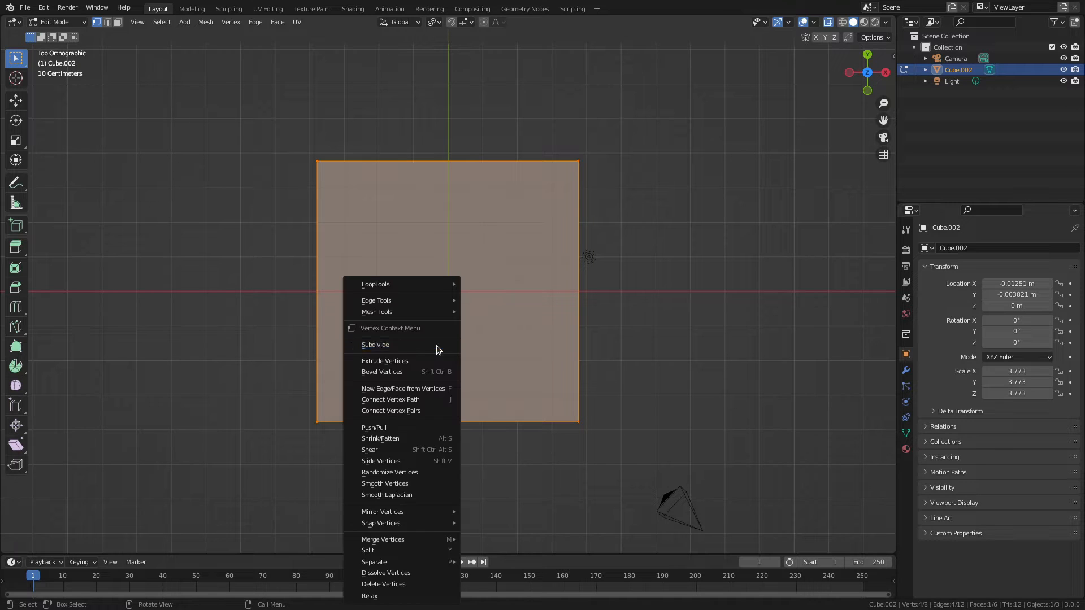
pyautogui.click(374, 344)
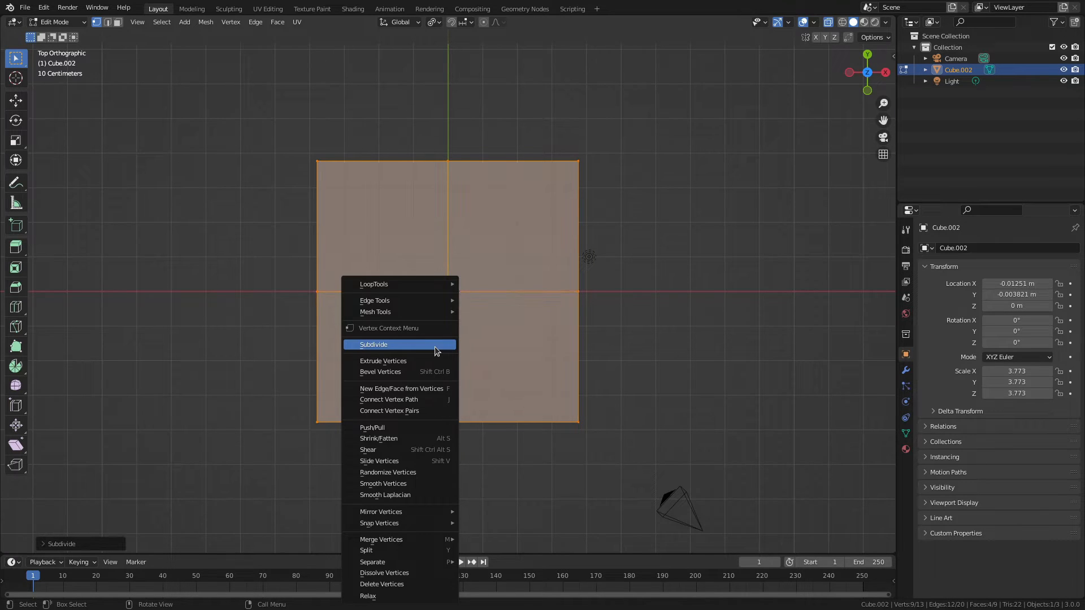
pyautogui.click(373, 344)
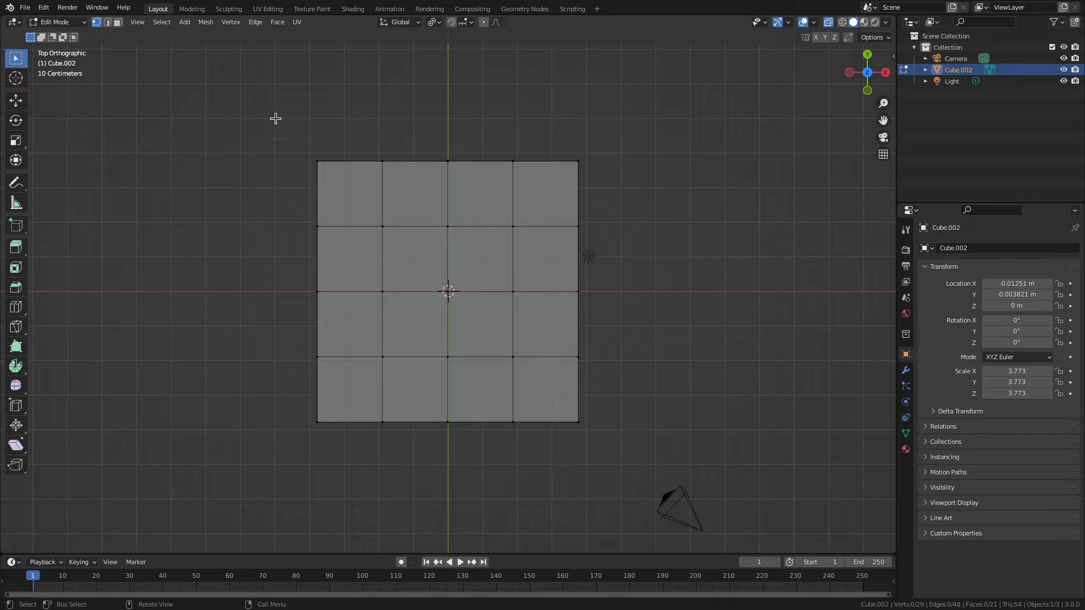
pyautogui.moveTo(297, 144)
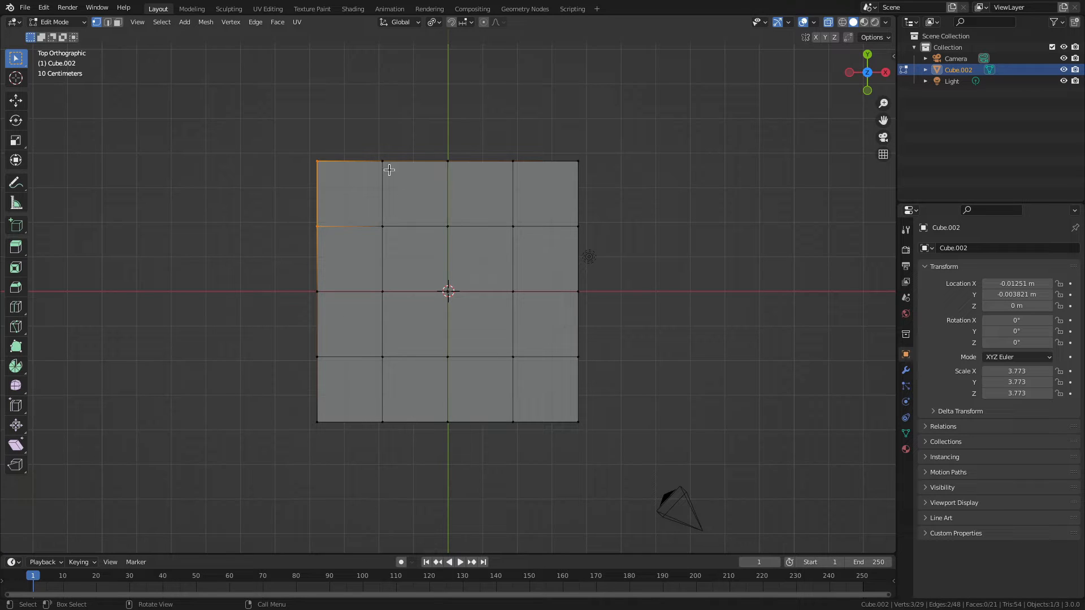
# Step: Set the Transform Pivot Point back to Median Point
pyautogui.click(415, 193)
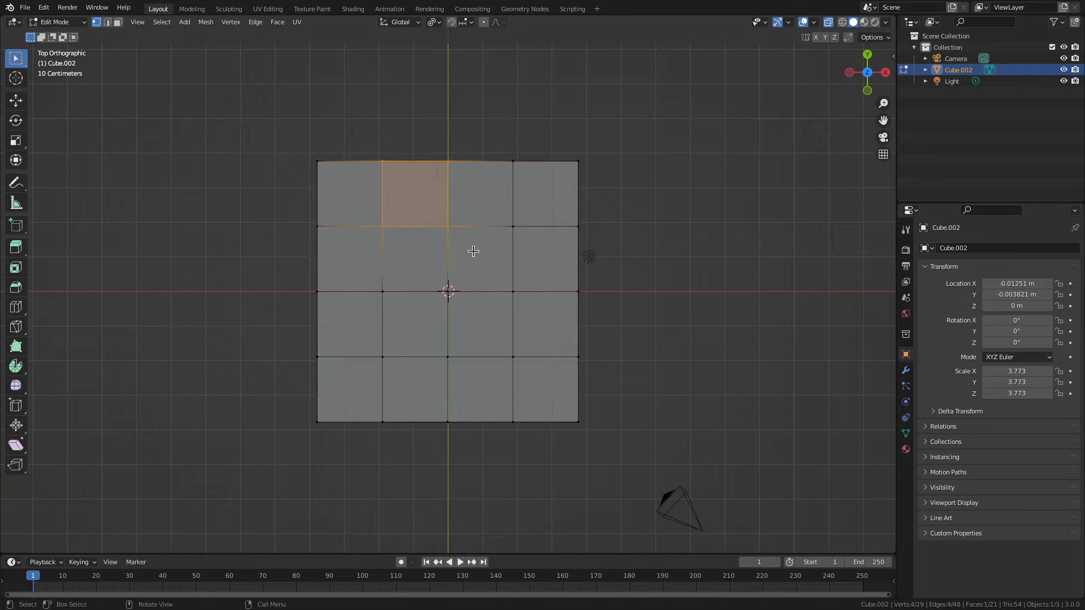
pyautogui.click(433, 22)
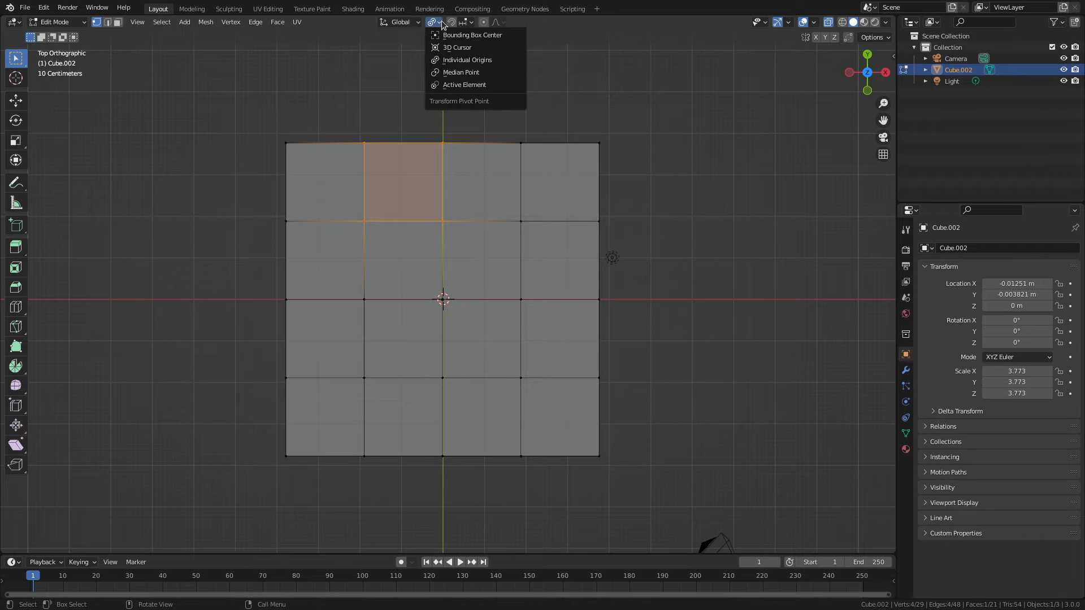
pyautogui.moveTo(475, 60)
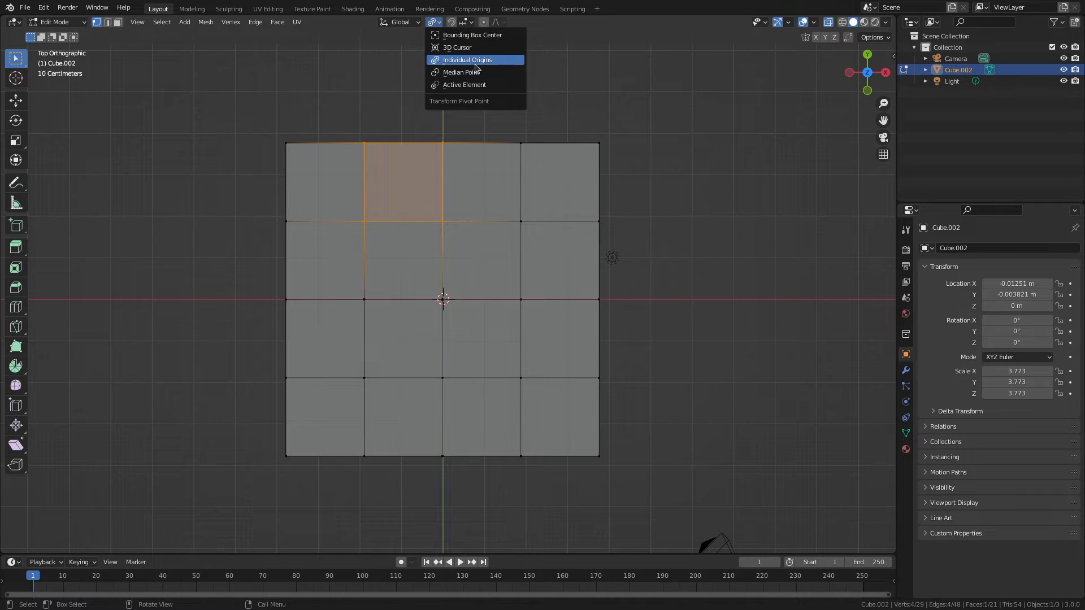
pyautogui.moveTo(461, 73)
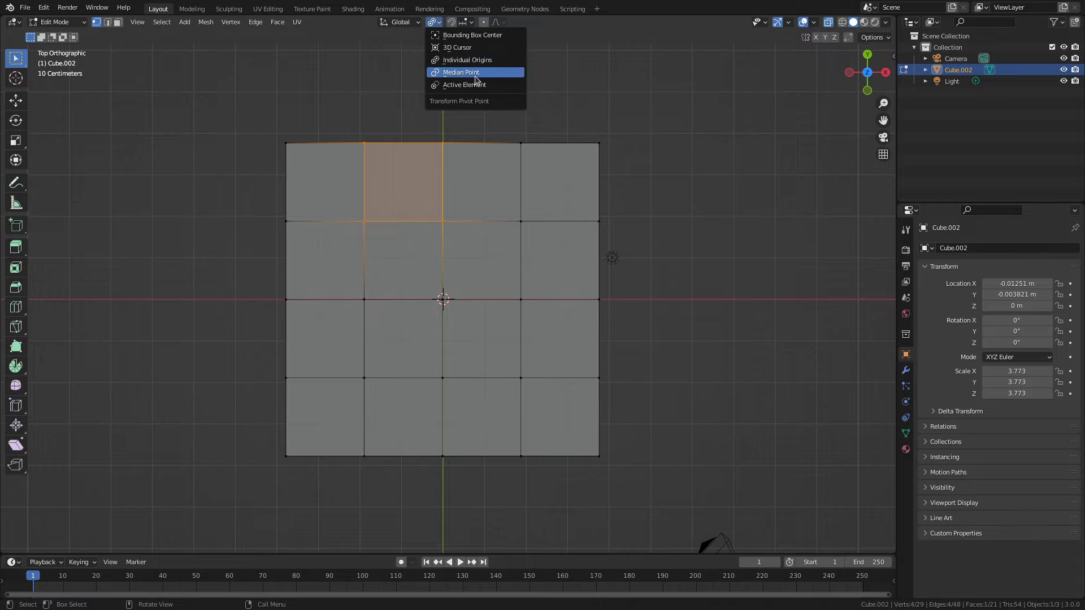
pyautogui.click(460, 72)
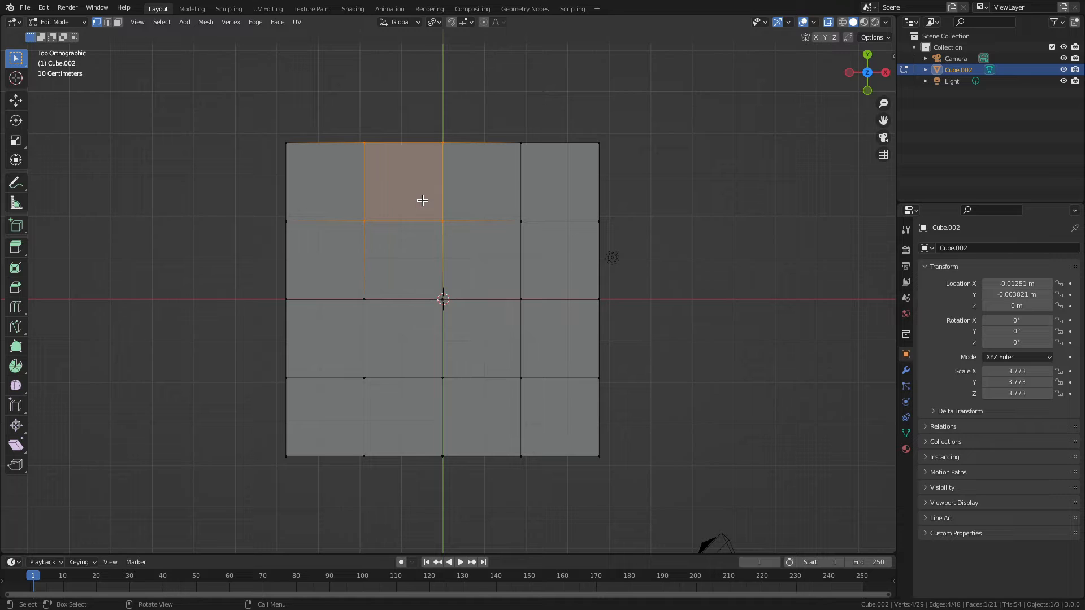
pyautogui.moveTo(390, 184)
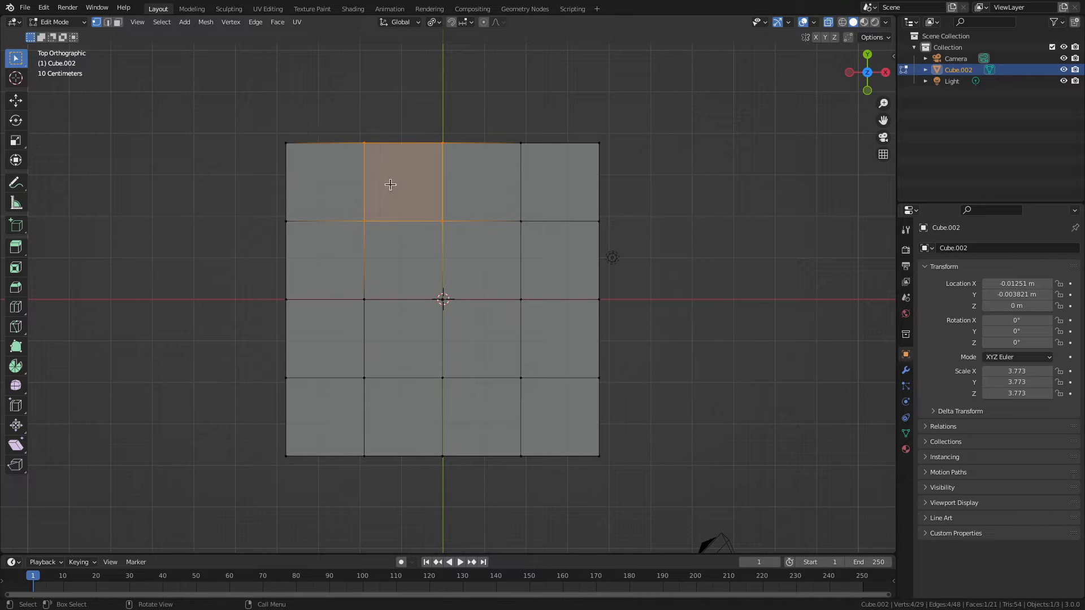
# Step: Try rotating one inner face of the top grid, leaving the mesh undistorted
pyautogui.moveTo(390, 184); pyautogui.dragTo(428, 306)
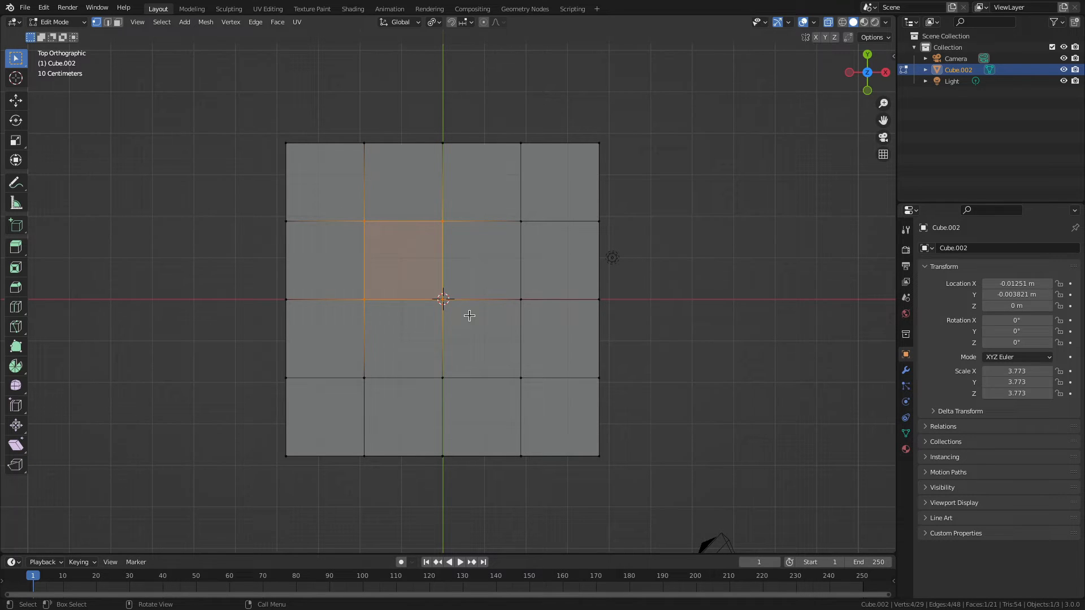
pyautogui.press('r')
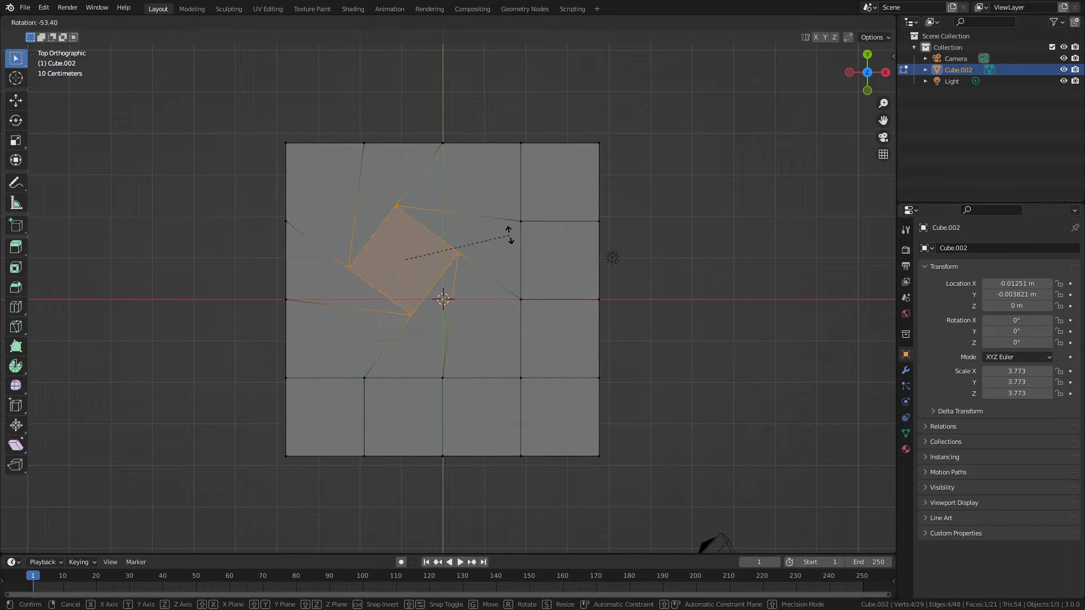
pyautogui.moveTo(524, 204)
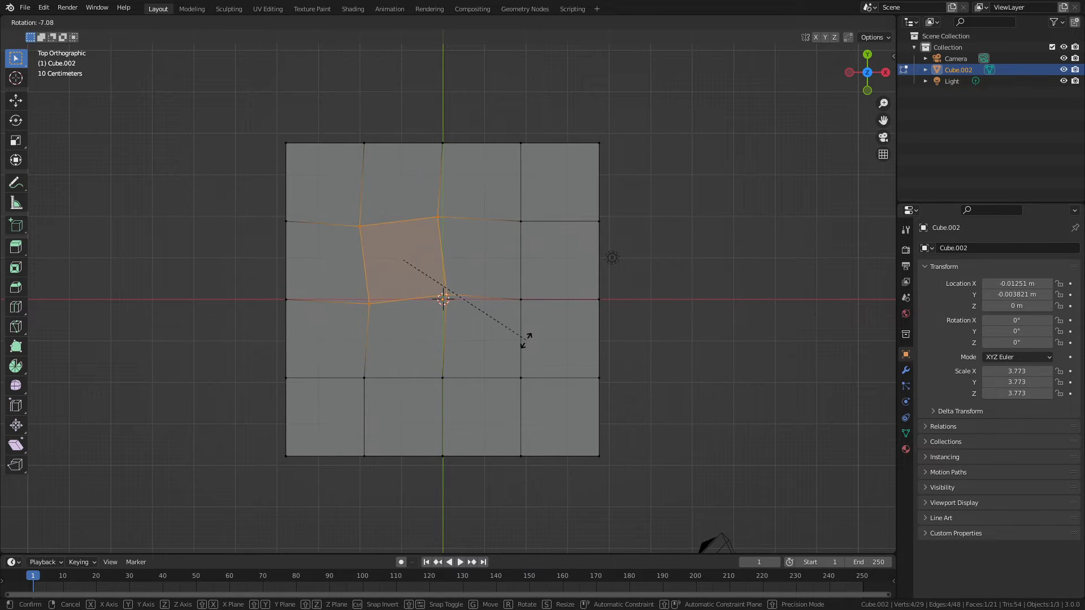
pyautogui.click(443, 297)
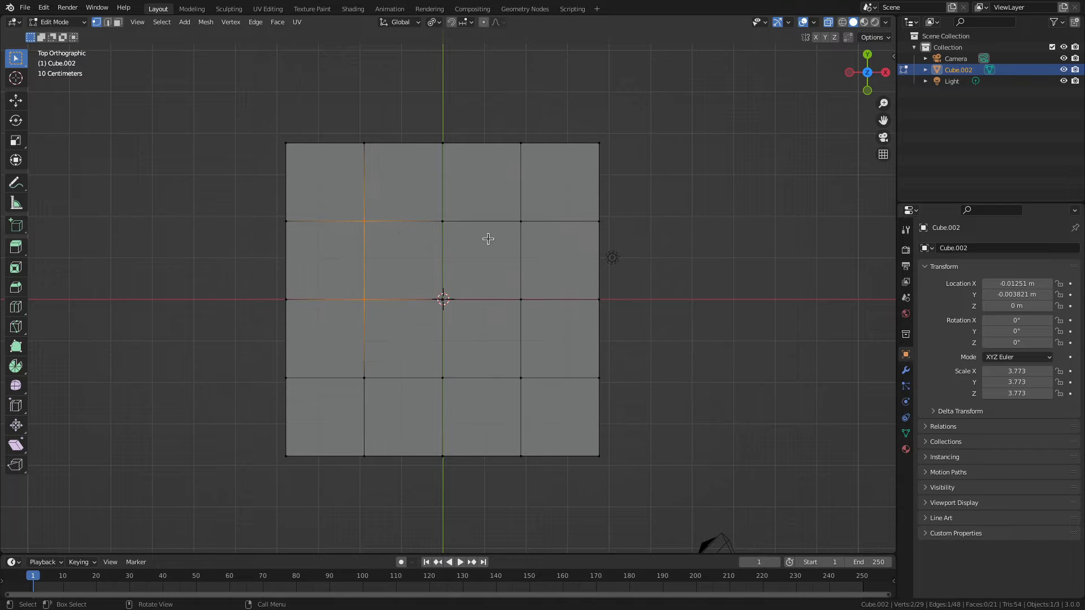
# Step: Clear the selection and test a rotation of selected edges from the top view
pyautogui.press('r')
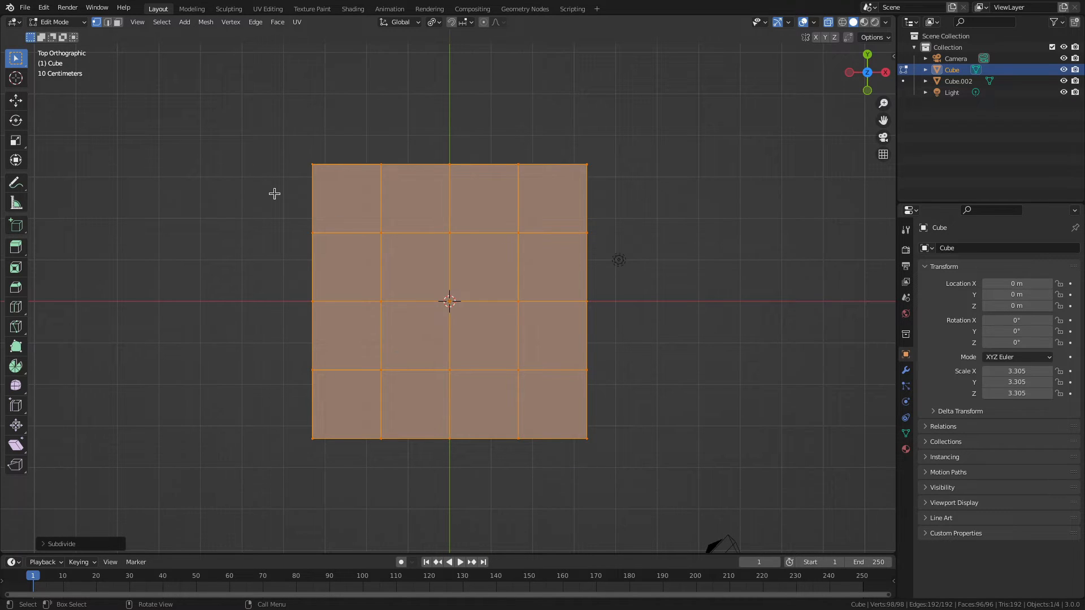
pyautogui.click(381, 193)
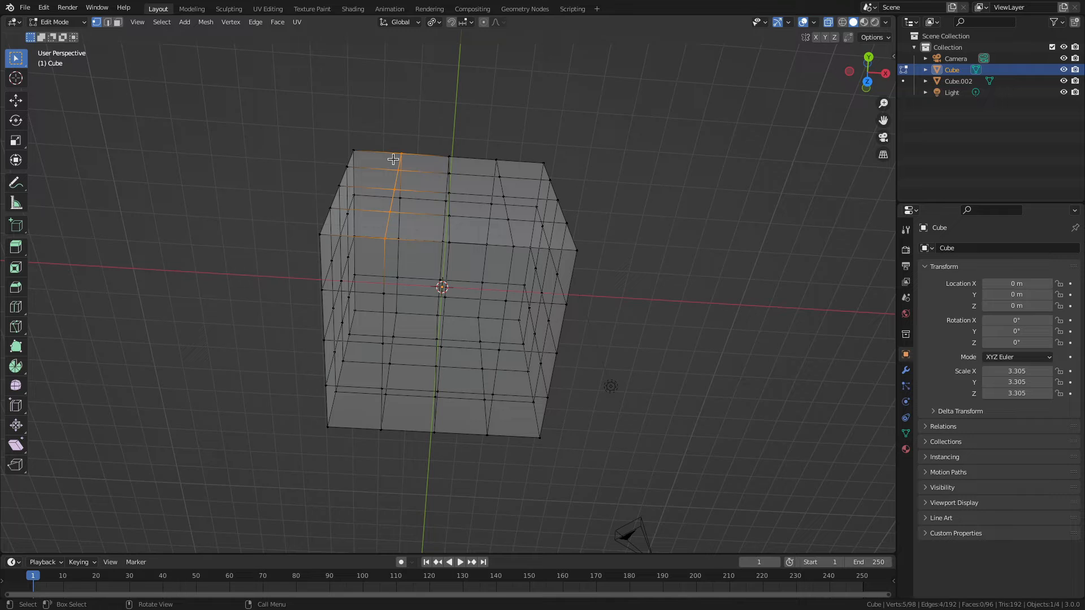
pyautogui.press('7')
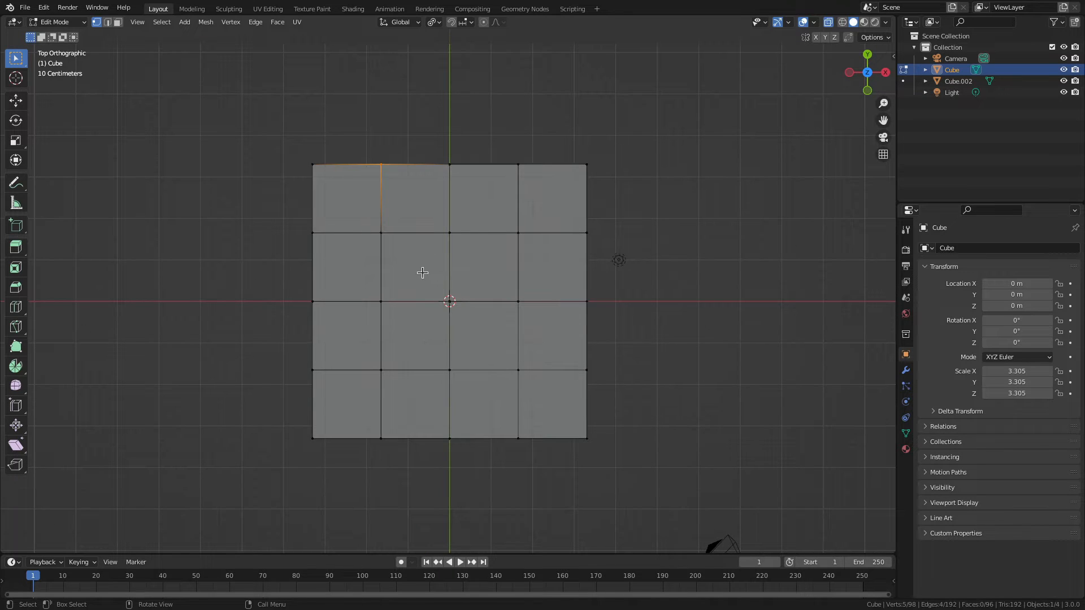
pyautogui.press('r')
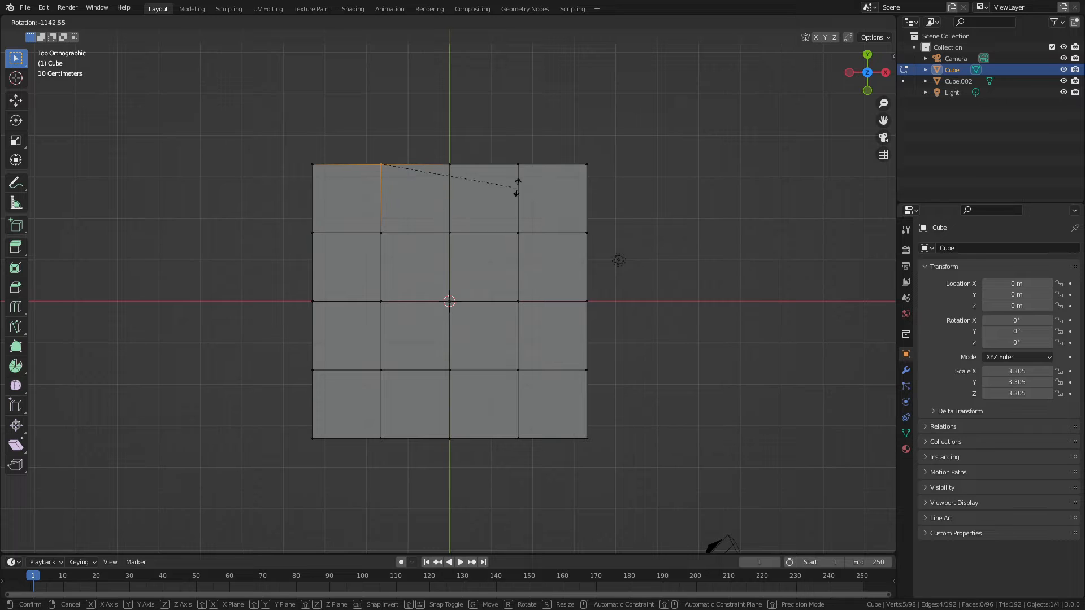
pyautogui.click(509, 208)
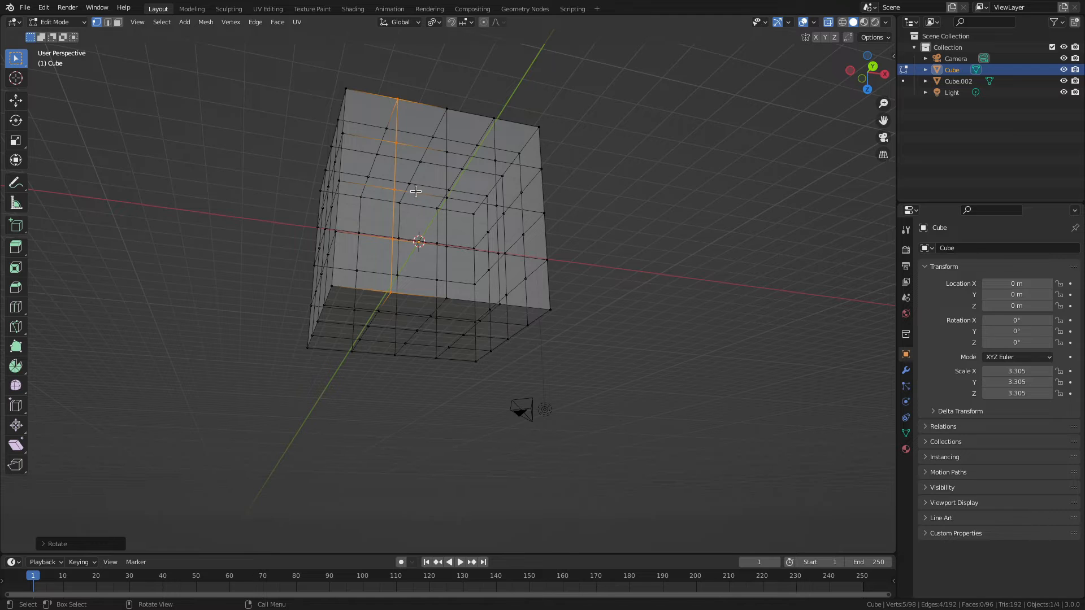
# Step: Return to the top orthographic view and switch to face select mode
pyautogui.press('r')
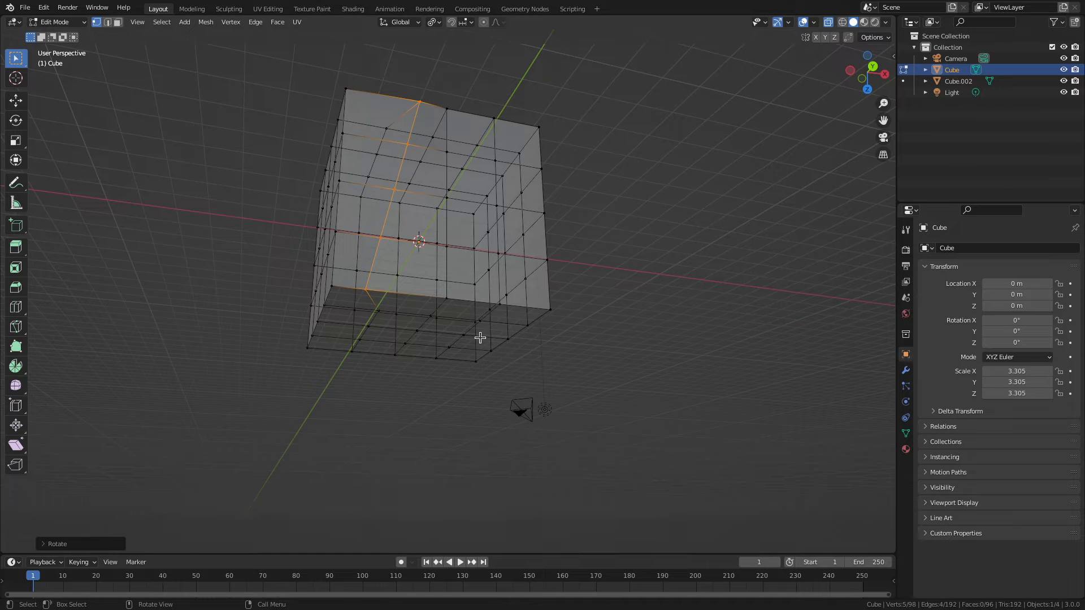
pyautogui.press('KP_7')
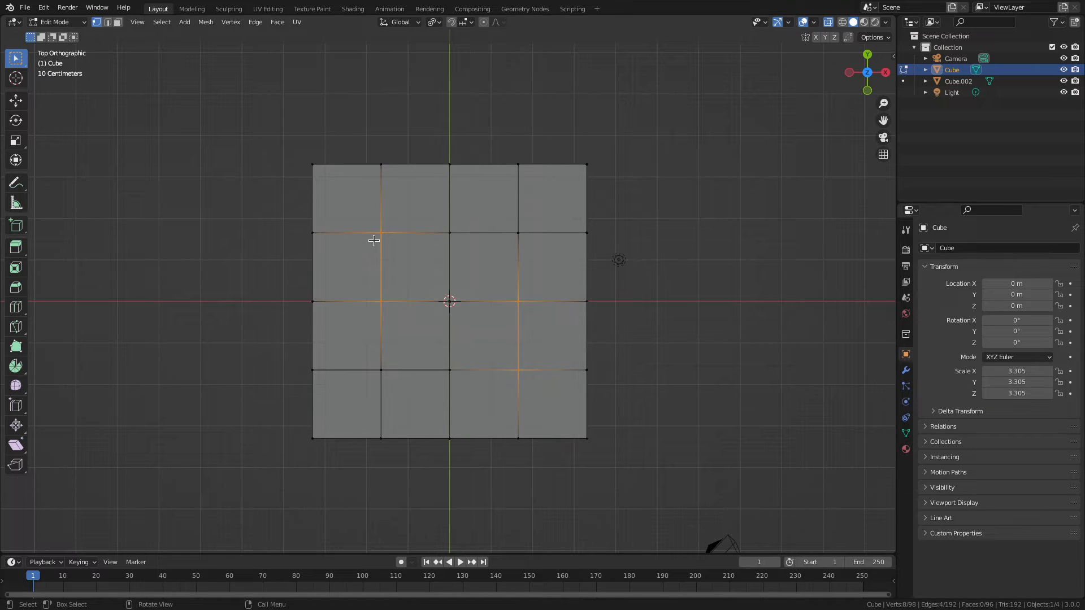
pyautogui.moveTo(521, 374)
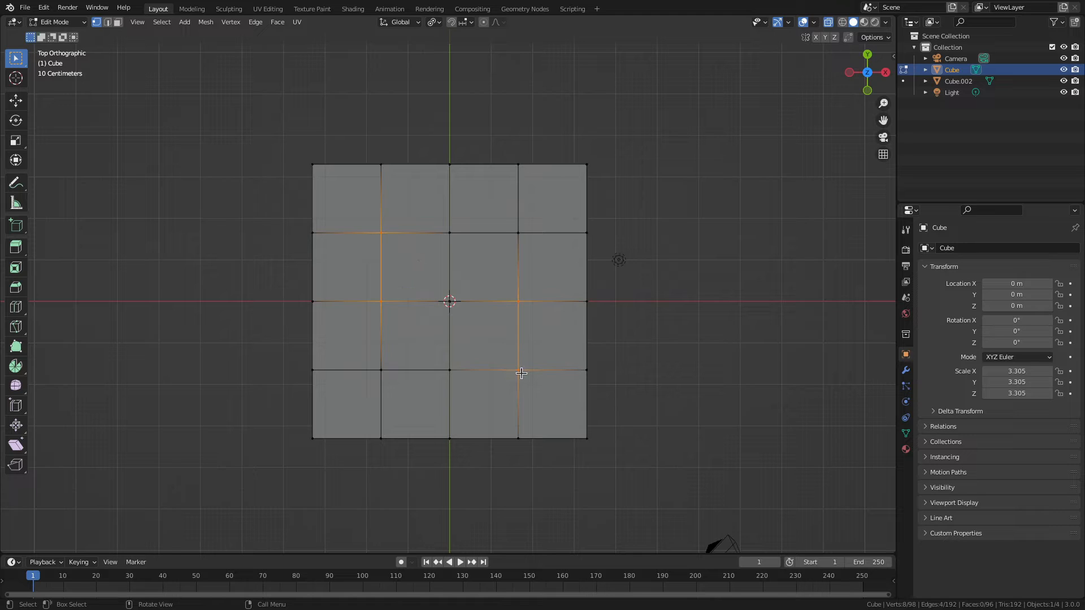
pyautogui.moveTo(650, 180)
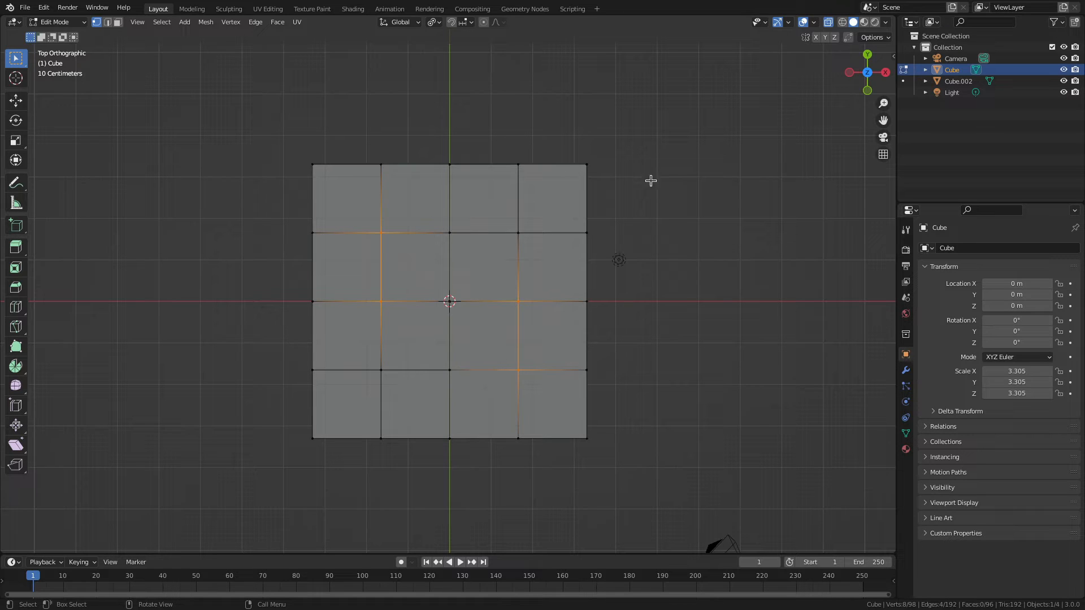
pyautogui.press('r')
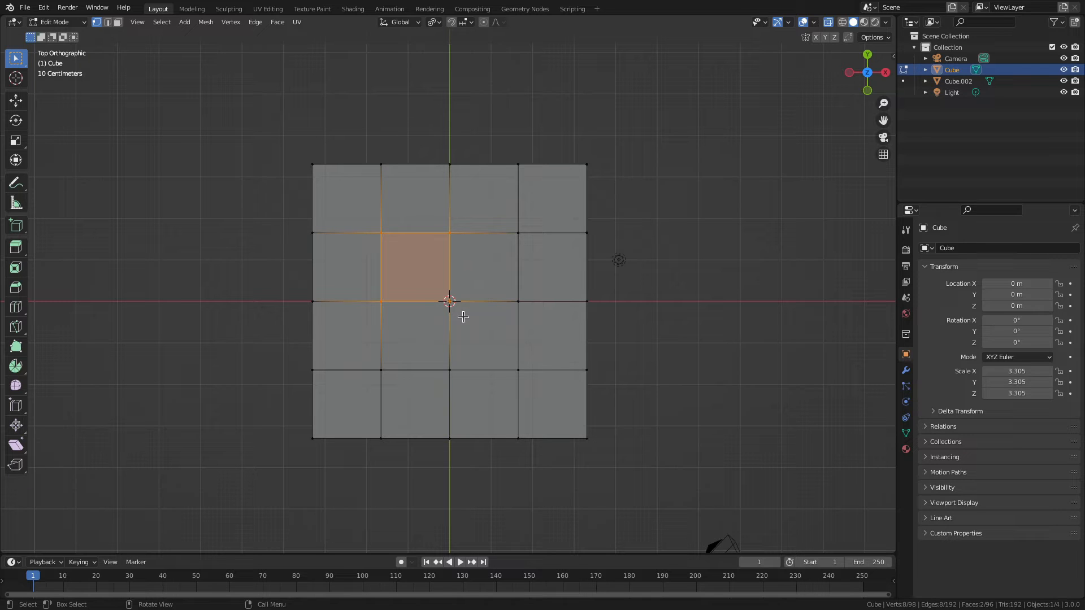
# Step: Preview rotating the two diagonal centre faces about their own centres
pyautogui.press('r')
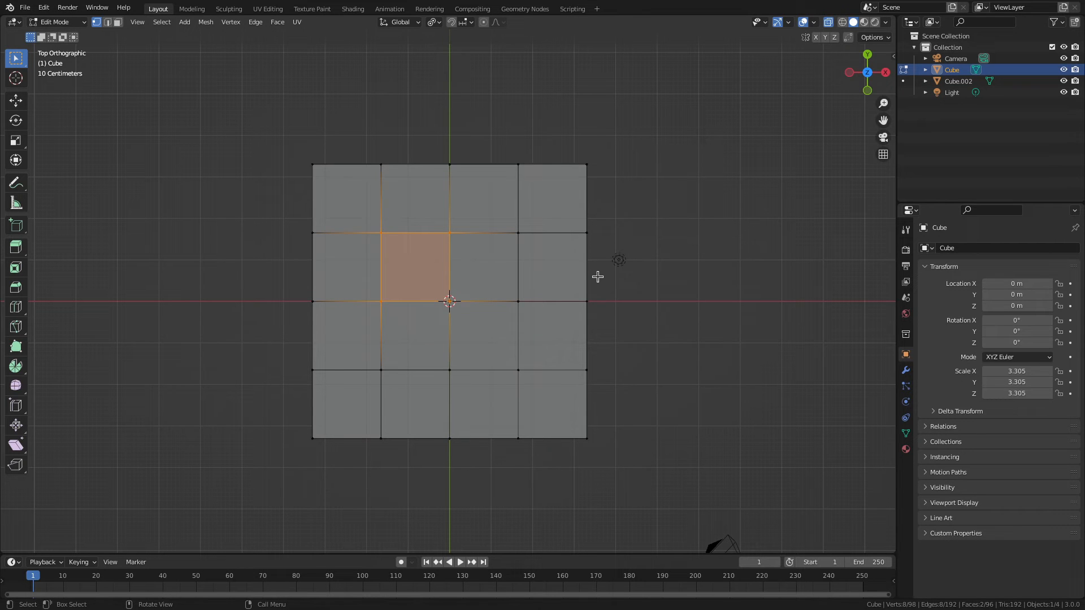
pyautogui.moveTo(394, 311)
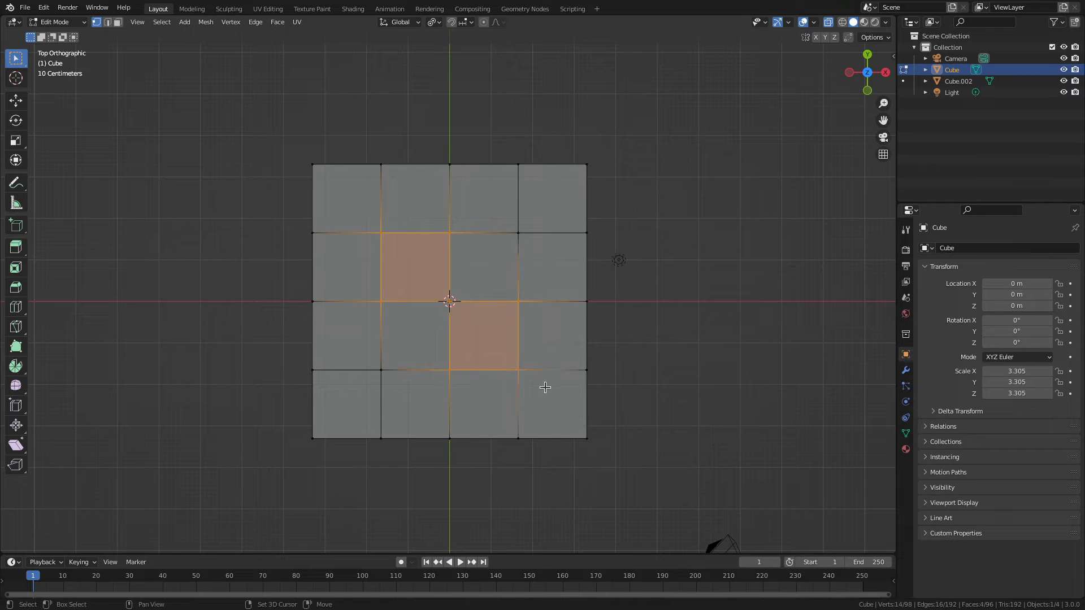
pyautogui.moveTo(672, 276)
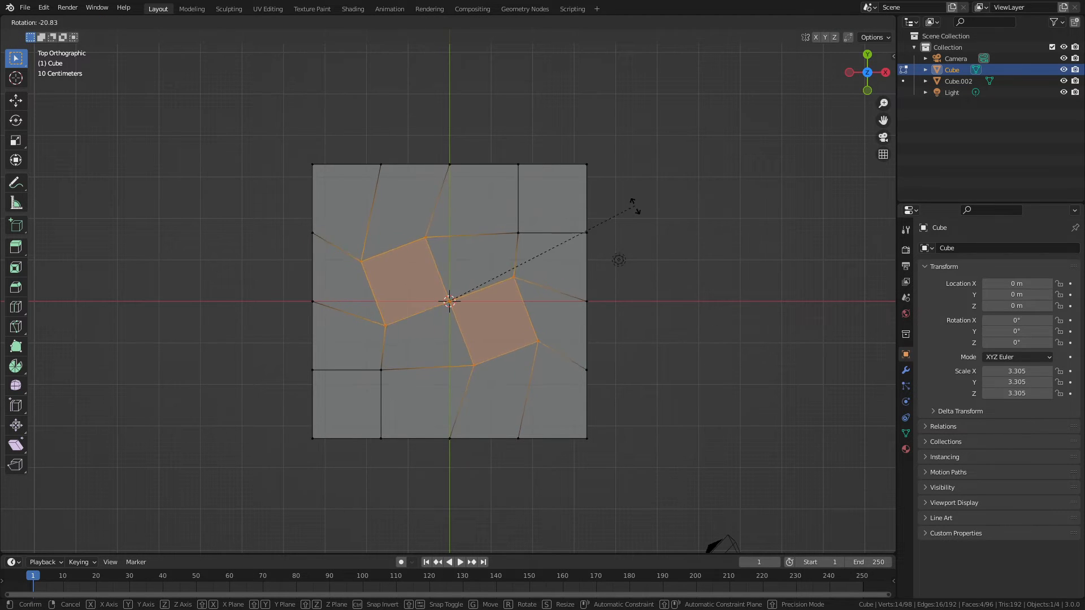
pyautogui.moveTo(630, 219)
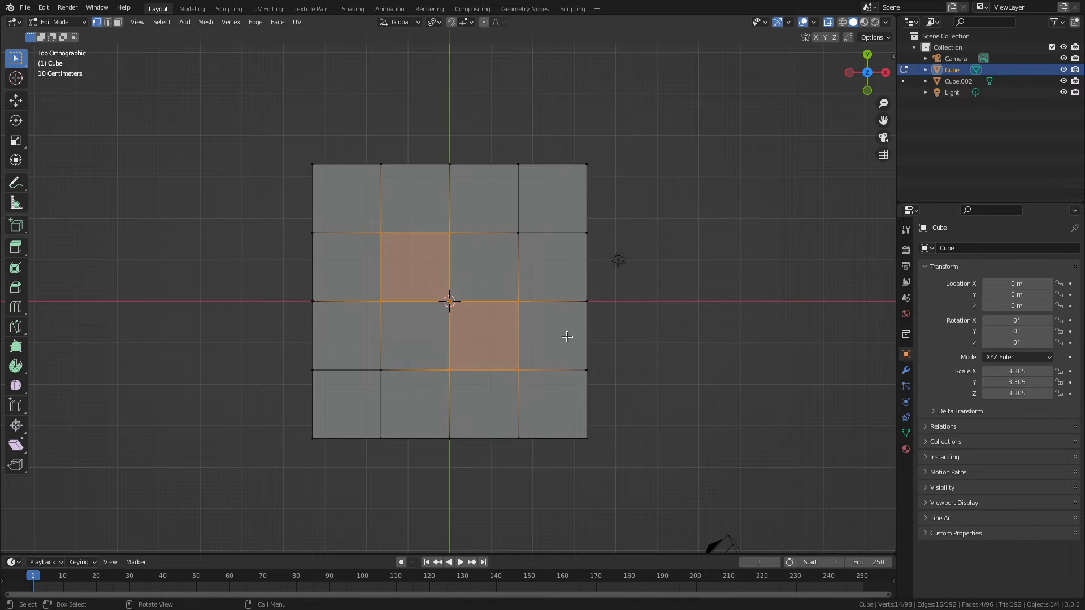
pyautogui.moveTo(360, 213)
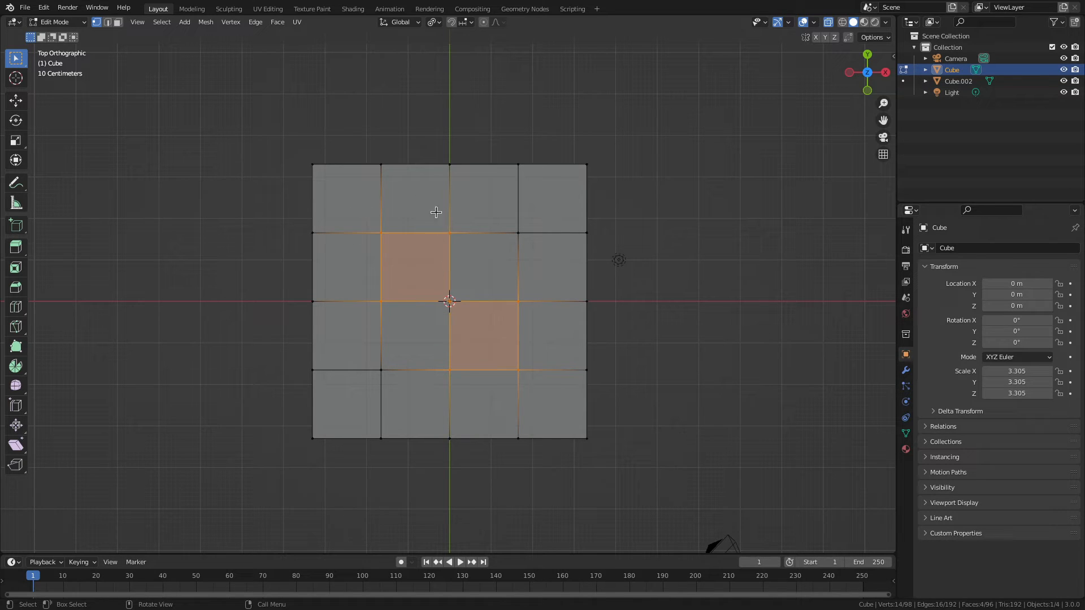
# Step: Select the top-left corner face and the face below-right of centre, then start rotating them about 6°
pyautogui.click(346, 197)
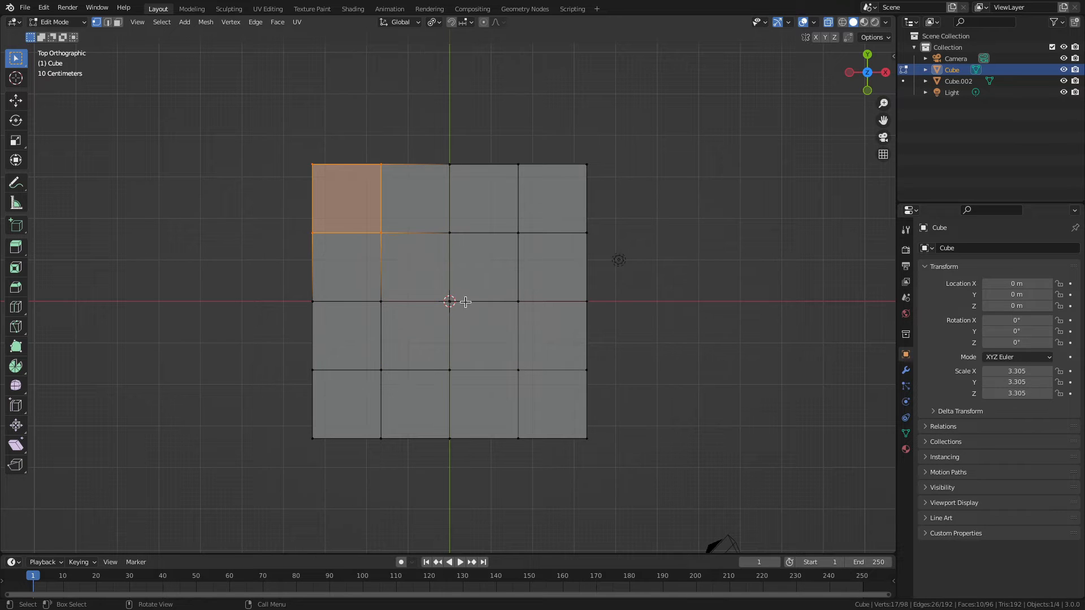
pyautogui.moveTo(448, 300); pyautogui.dragTo(531, 390)
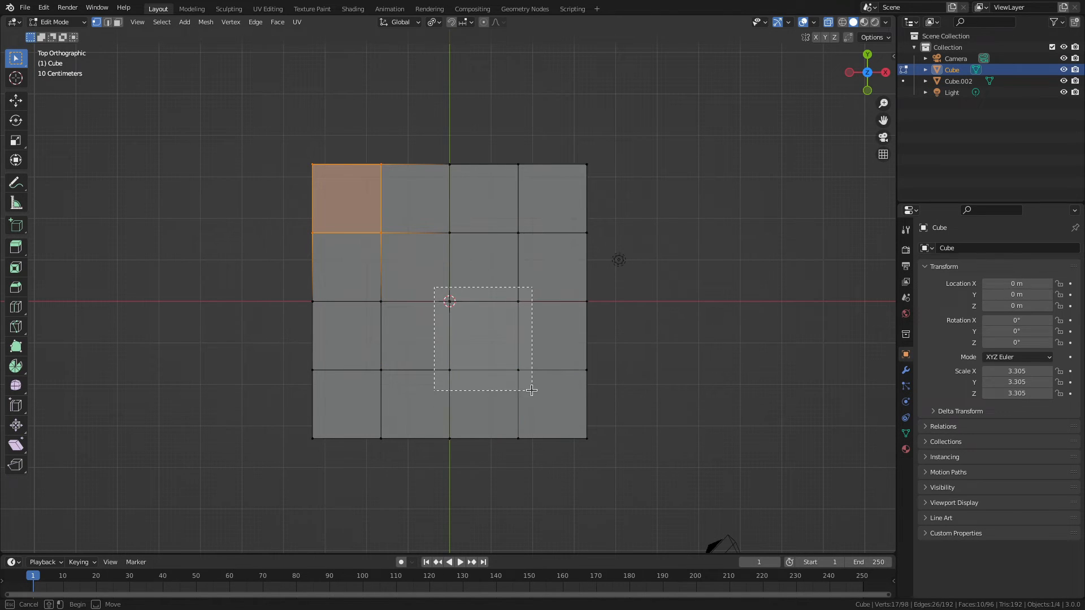
pyautogui.press('r')
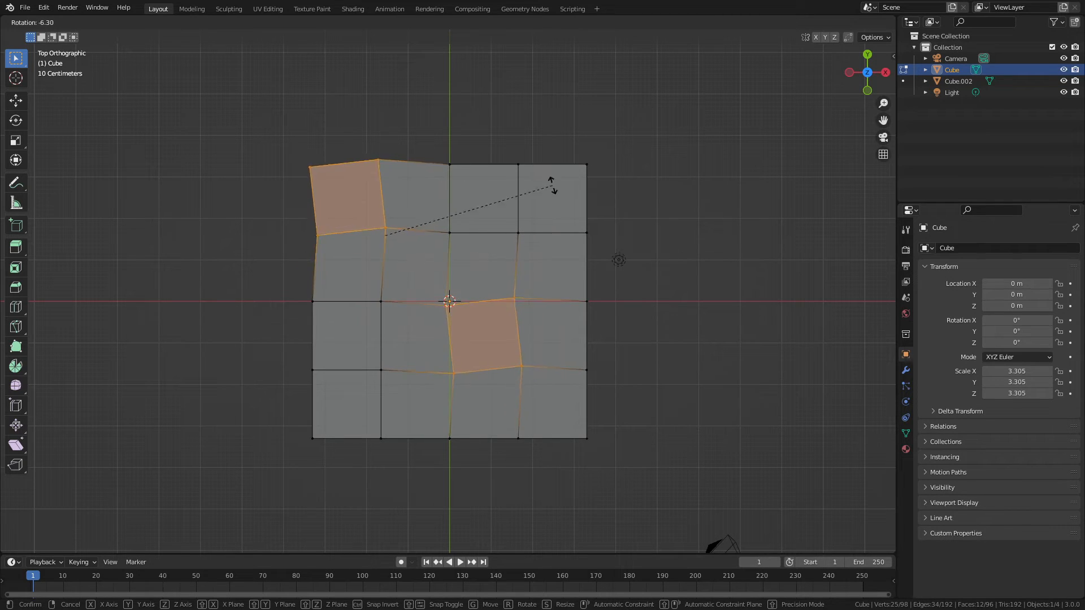
pyautogui.moveTo(551, 221)
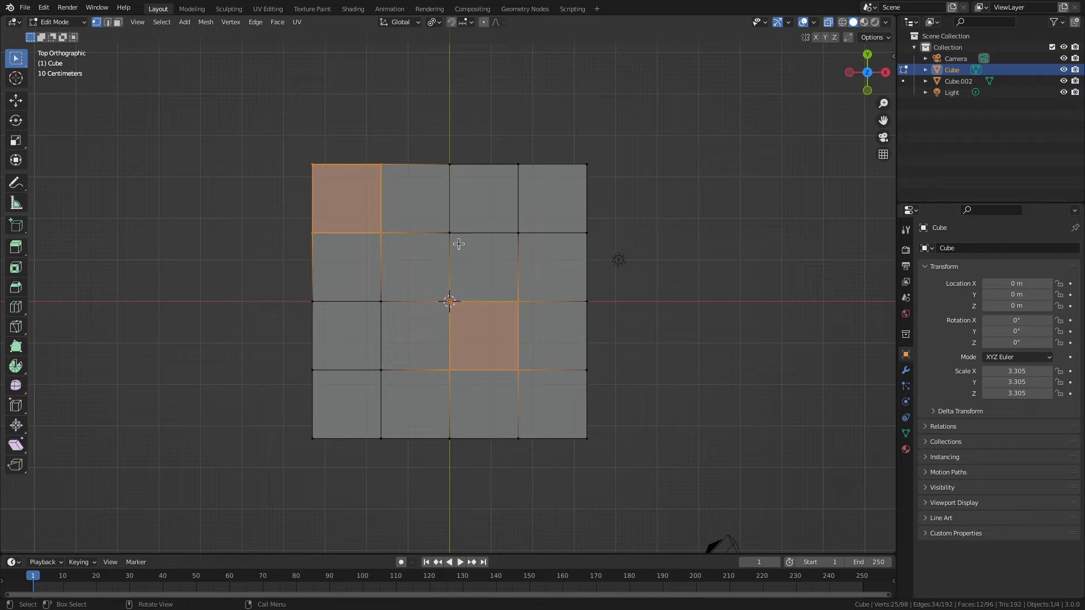
pyautogui.moveTo(378, 275)
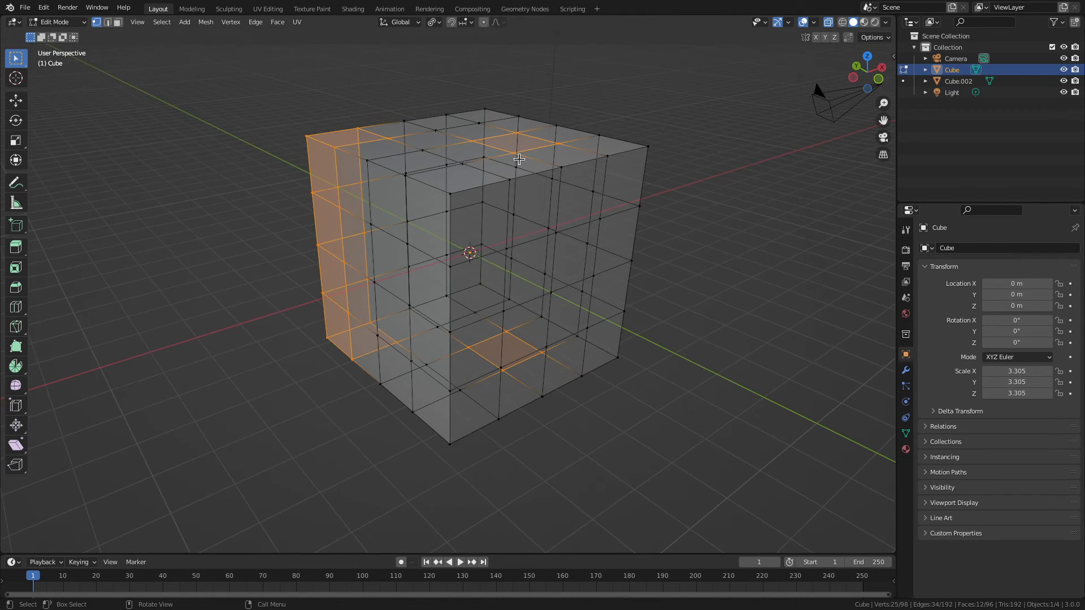
pyautogui.moveTo(515, 206)
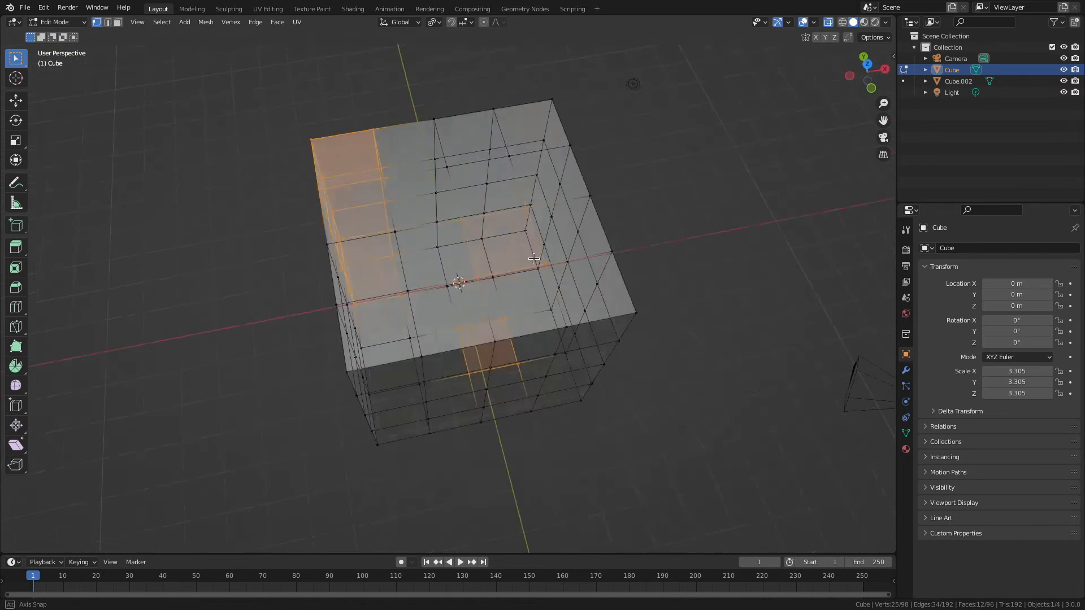
pyautogui.moveTo(532, 258); pyautogui.dragTo(454, 326)
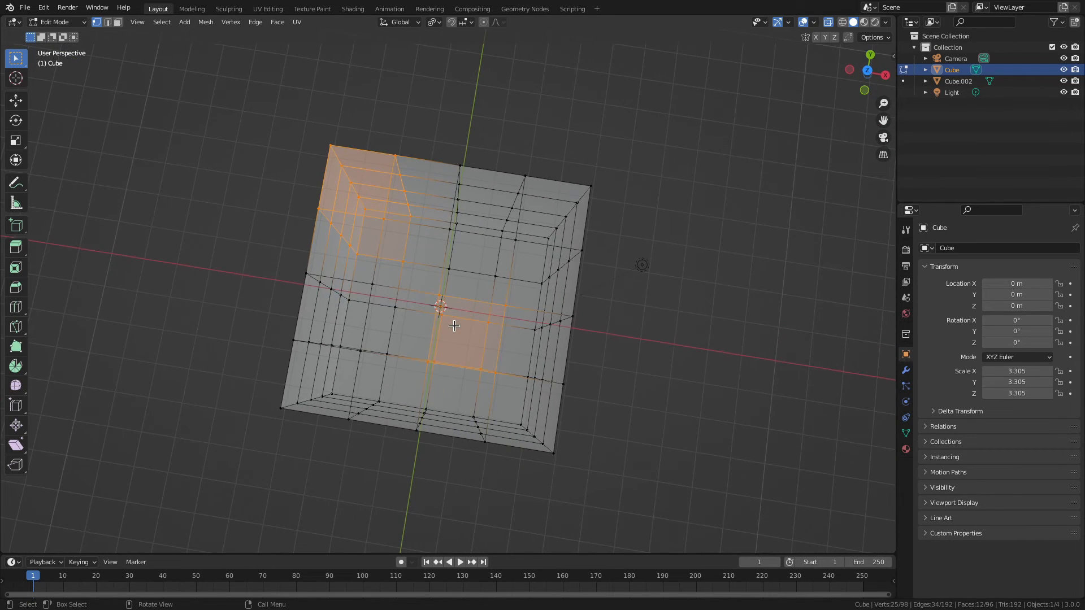
pyautogui.press('7')
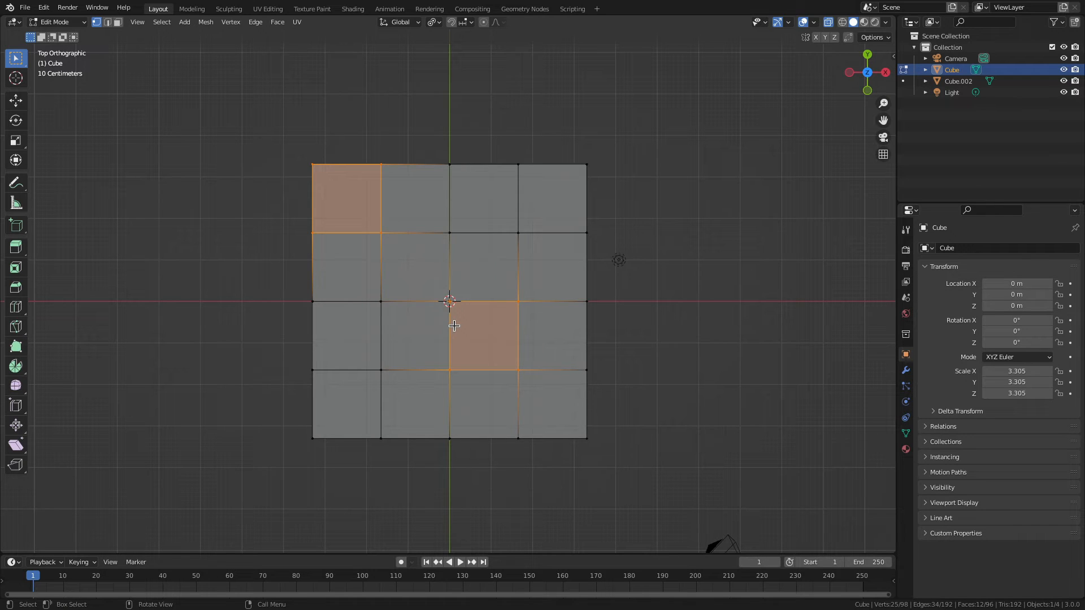
pyautogui.moveTo(421, 317)
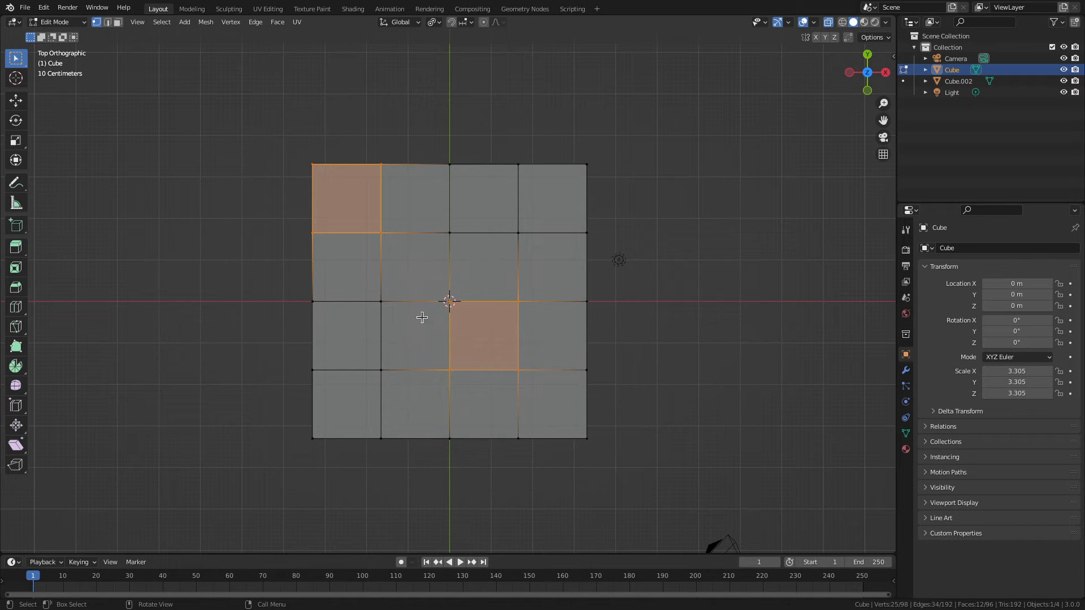
pyautogui.moveTo(450, 304); pyautogui.dragTo(346, 235)
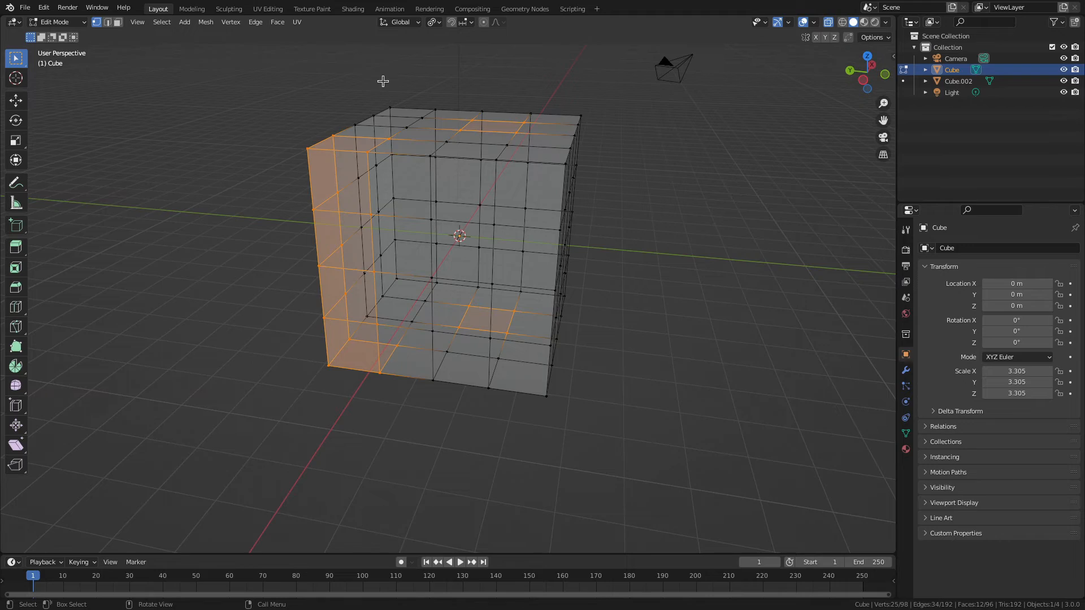
pyautogui.moveTo(352, 287)
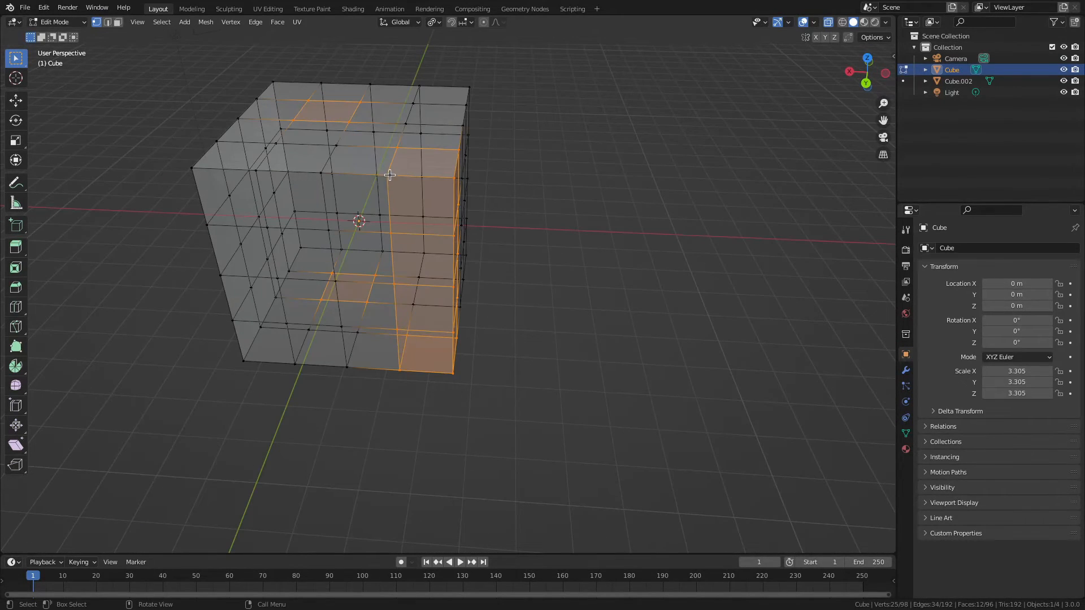
pyautogui.moveTo(533, 261)
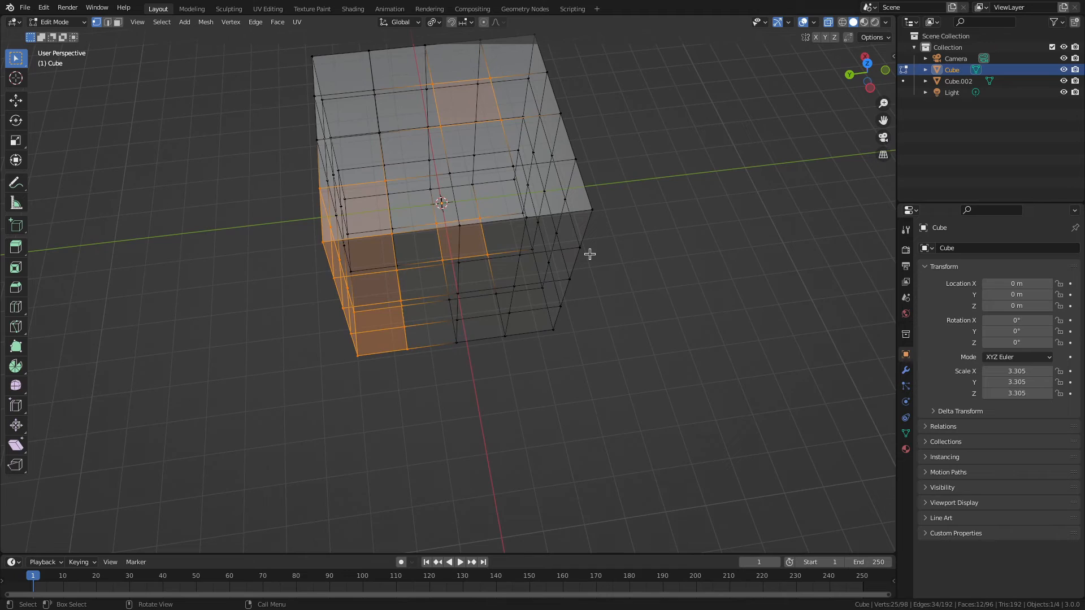
pyautogui.moveTo(502, 325)
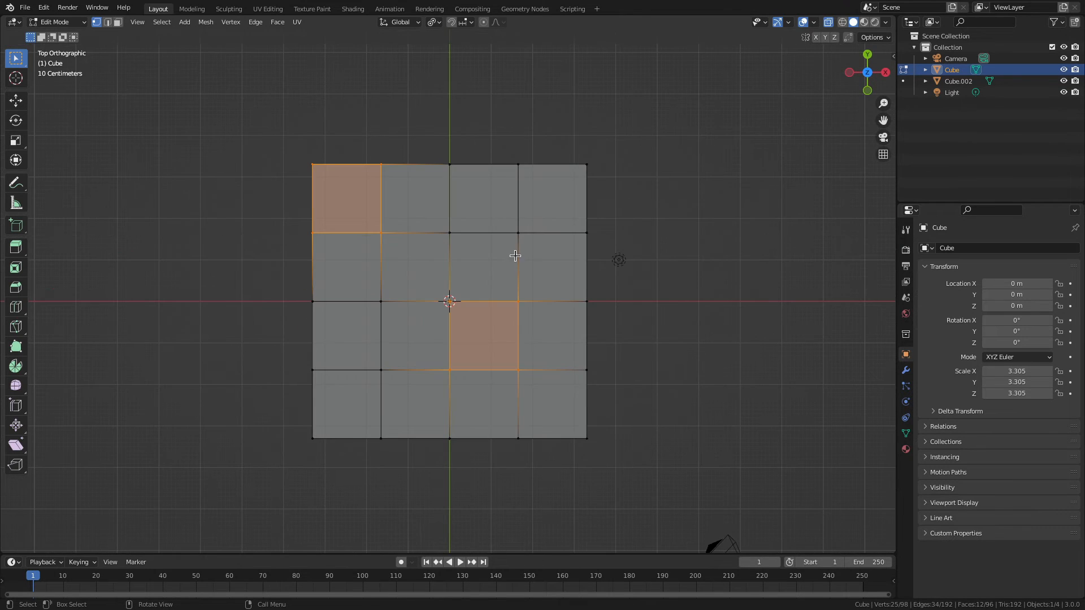
pyautogui.moveTo(633, 226)
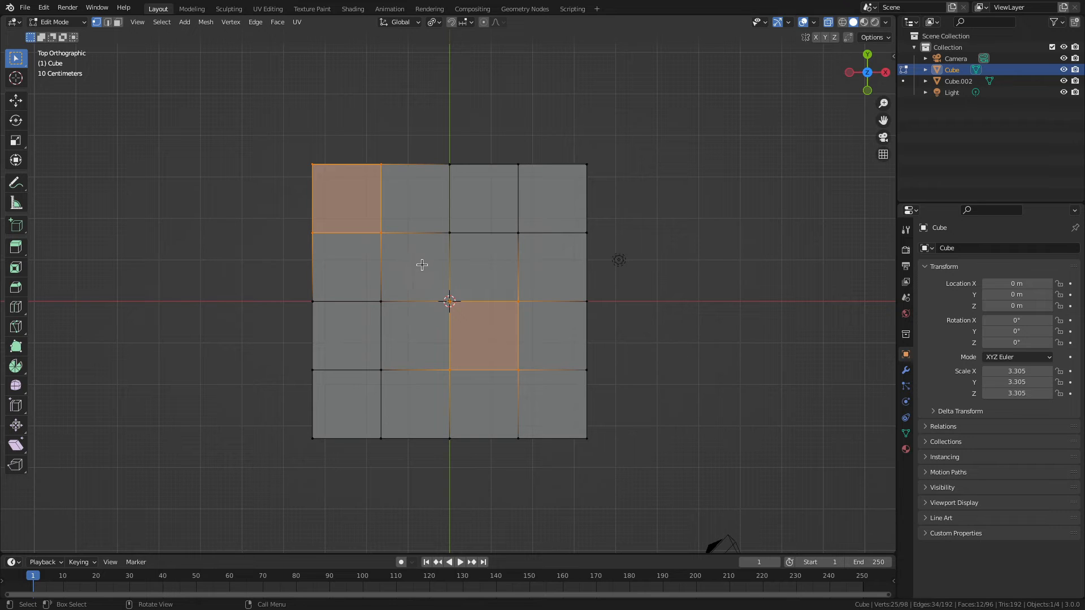
pyautogui.moveTo(416, 272)
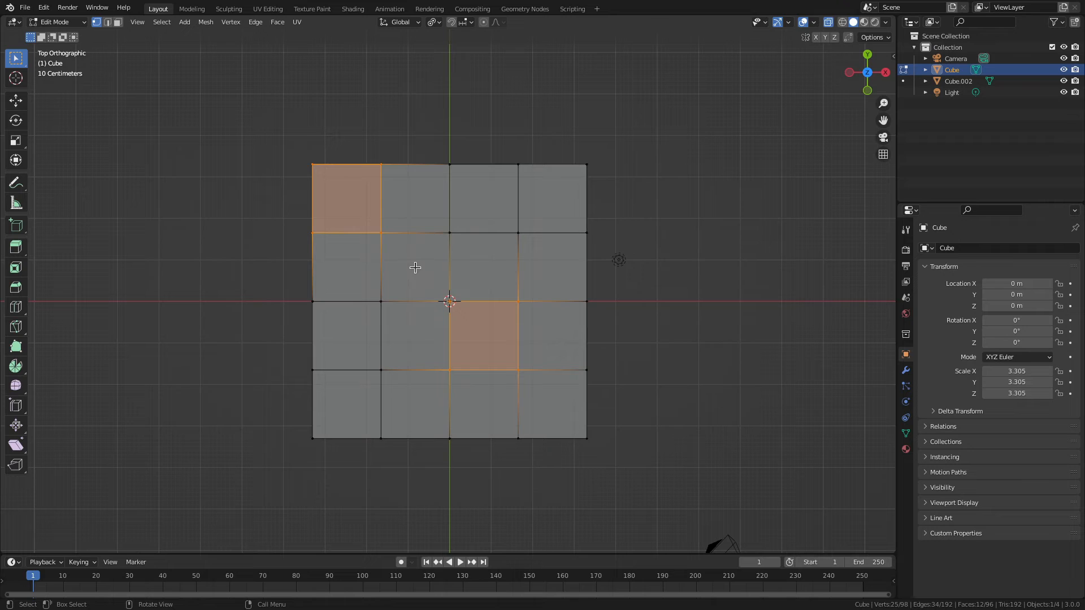
pyautogui.moveTo(416, 265)
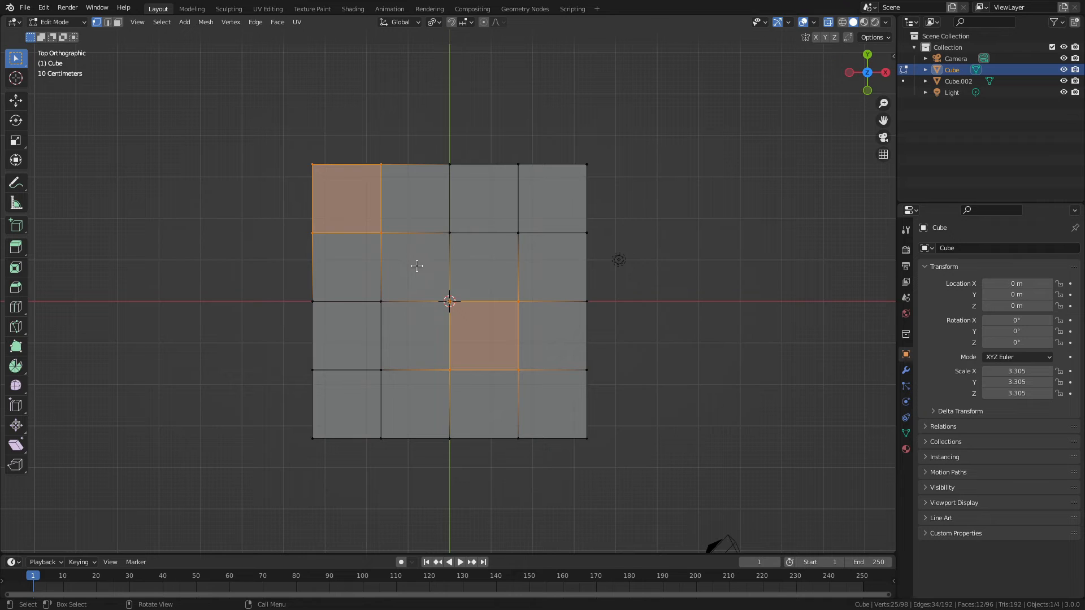
pyautogui.moveTo(309, 226)
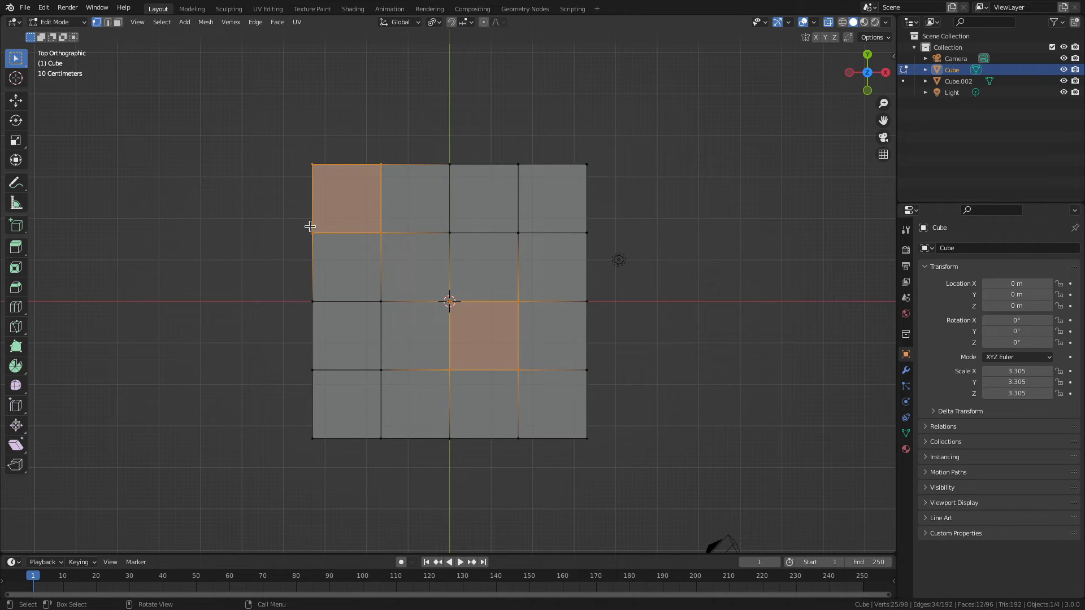
pyautogui.moveTo(372, 152)
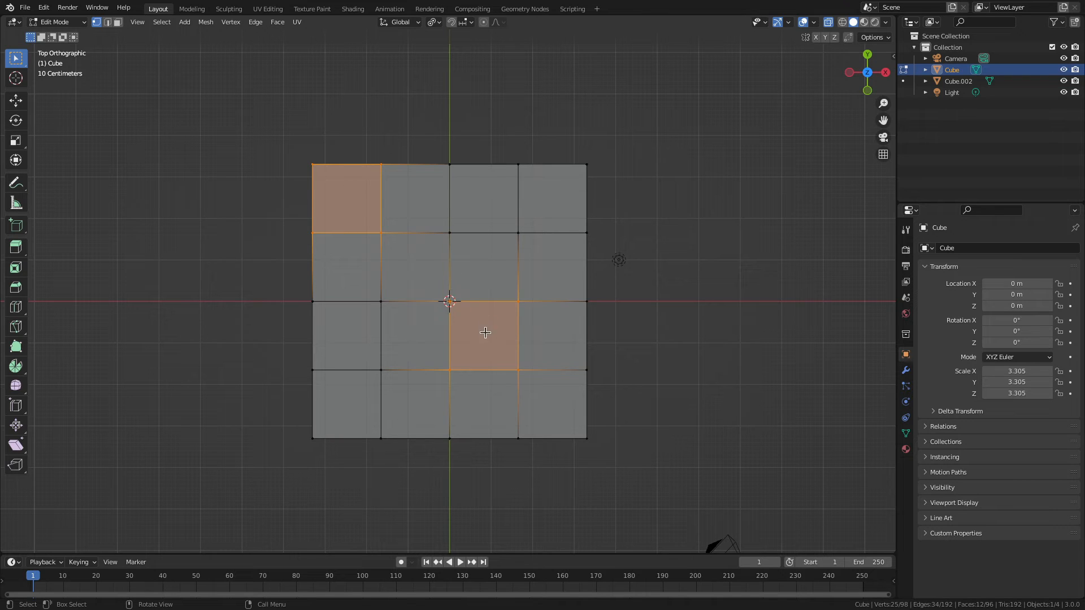
pyautogui.moveTo(374, 233)
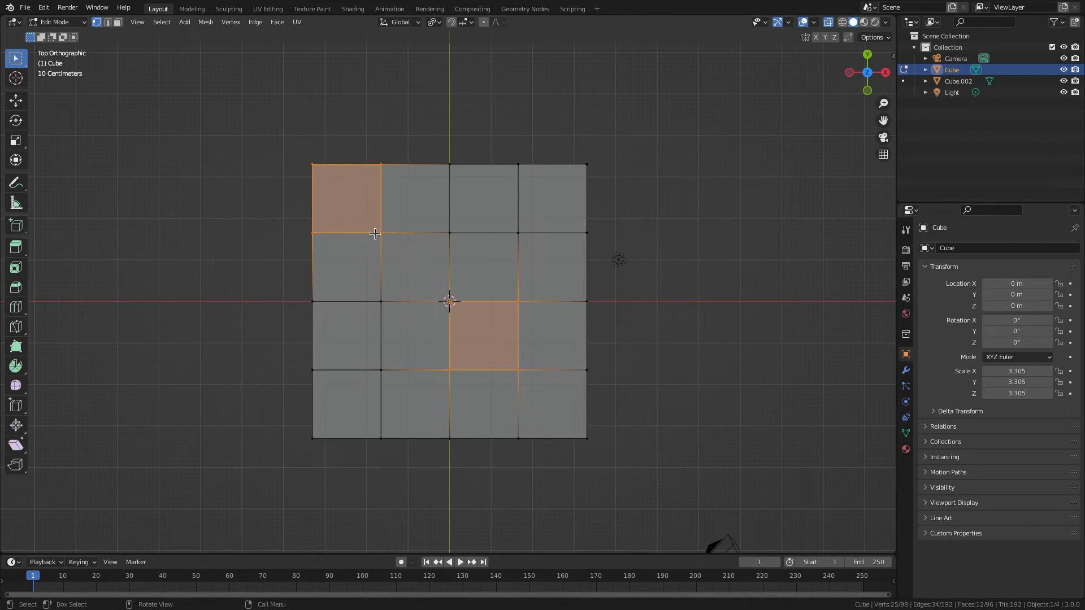
pyautogui.moveTo(502, 202)
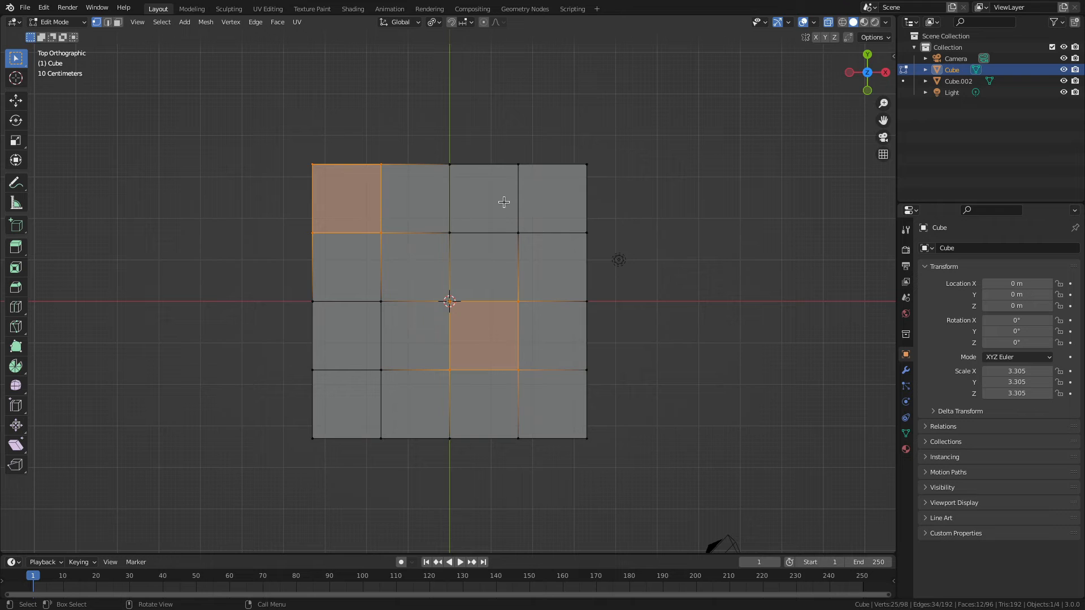
pyautogui.press('r')
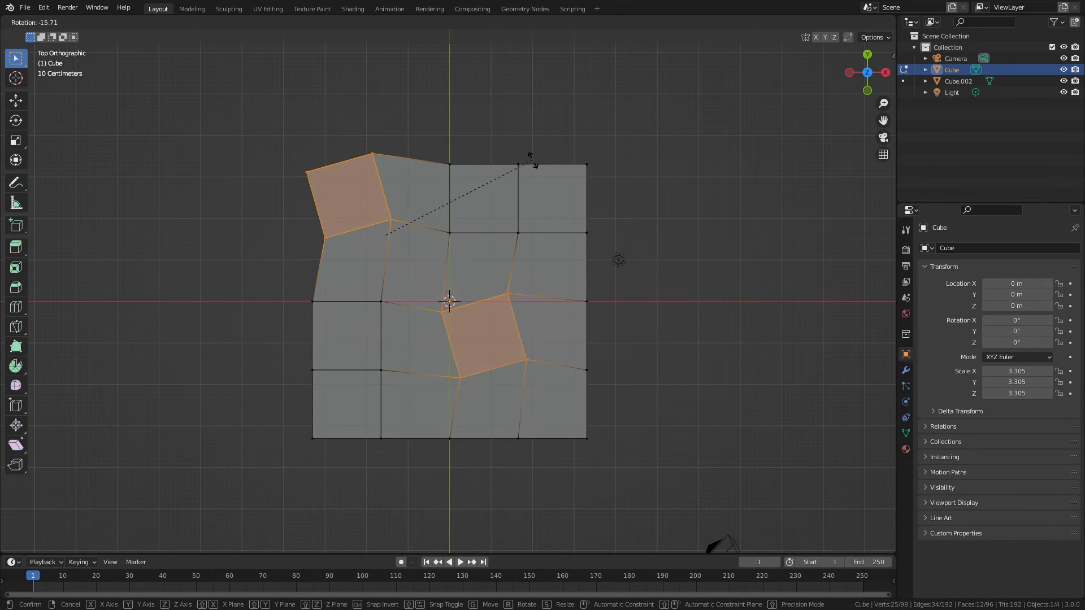
pyautogui.moveTo(525, 205)
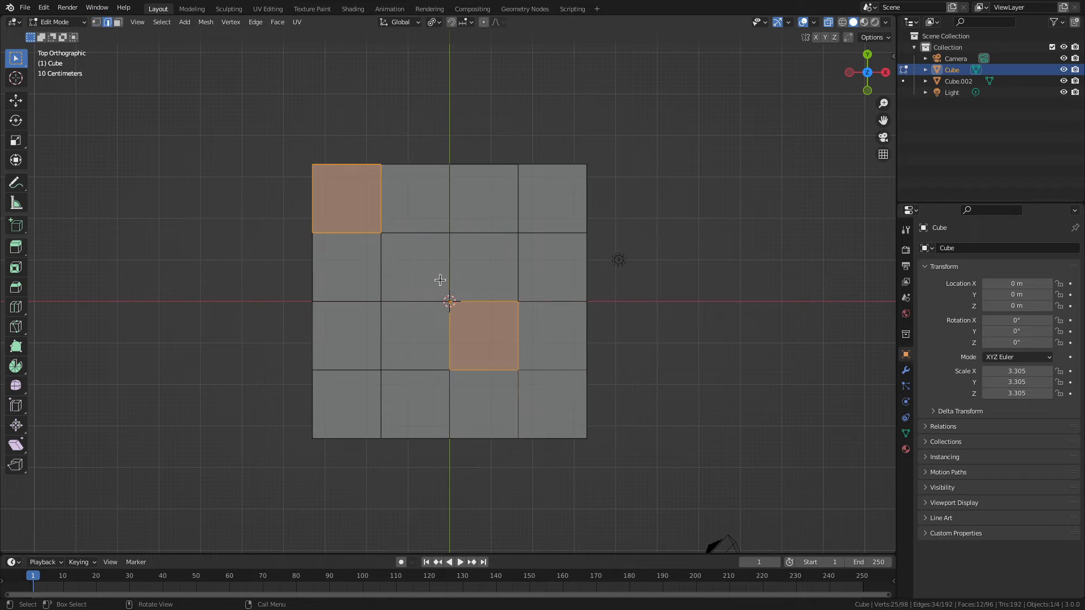
# Step: Select an edge left of centre, cancel the rotation and switch to face select mode with nothing selected
pyautogui.moveTo(401, 221); pyautogui.dragTo(385, 332)
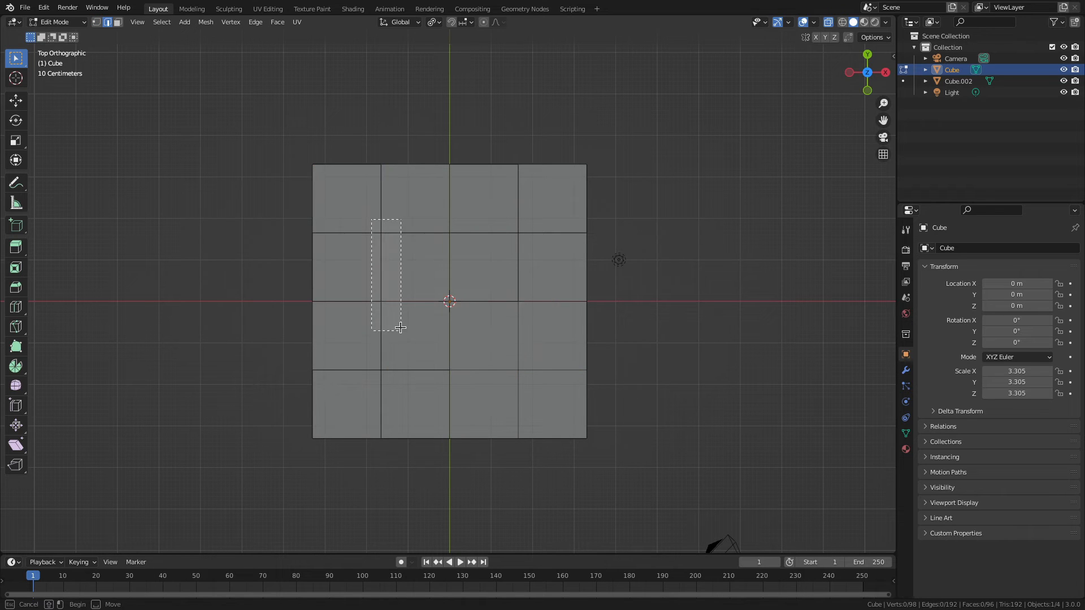
pyautogui.press('r')
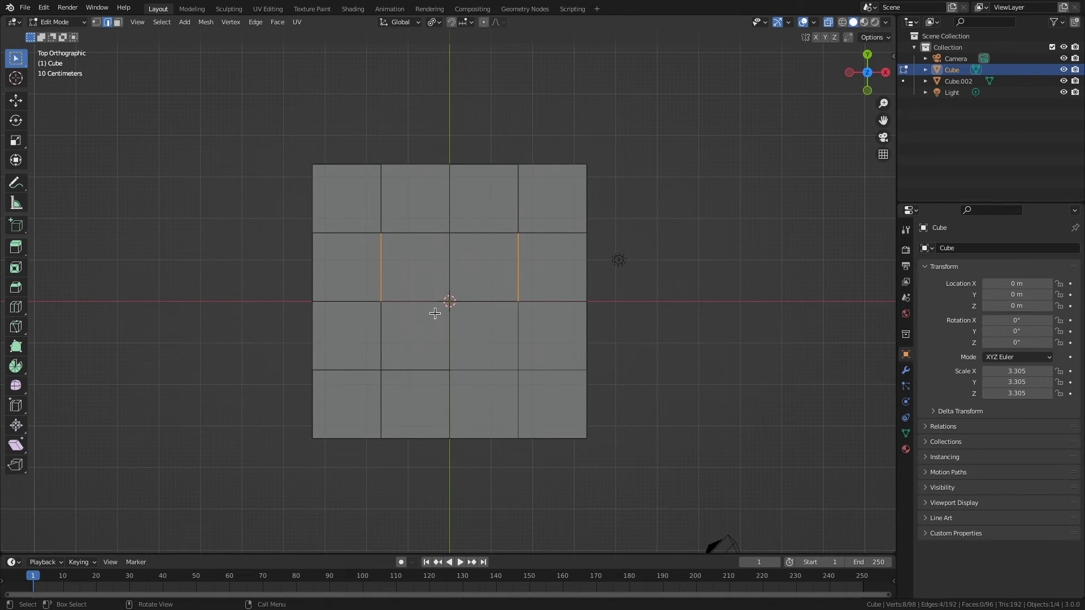
pyautogui.moveTo(629, 269)
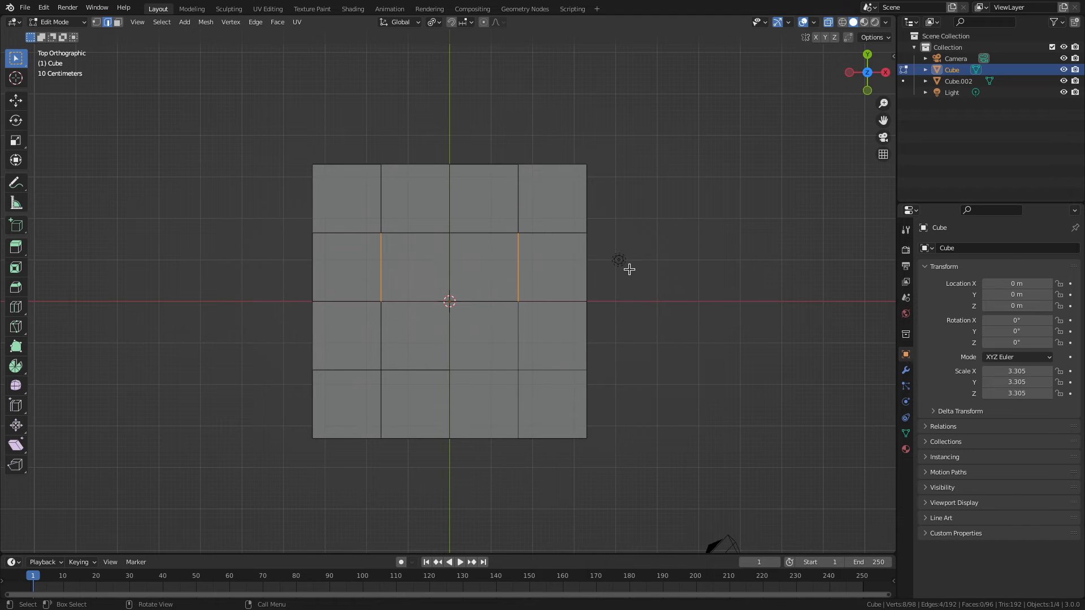
pyautogui.press('r')
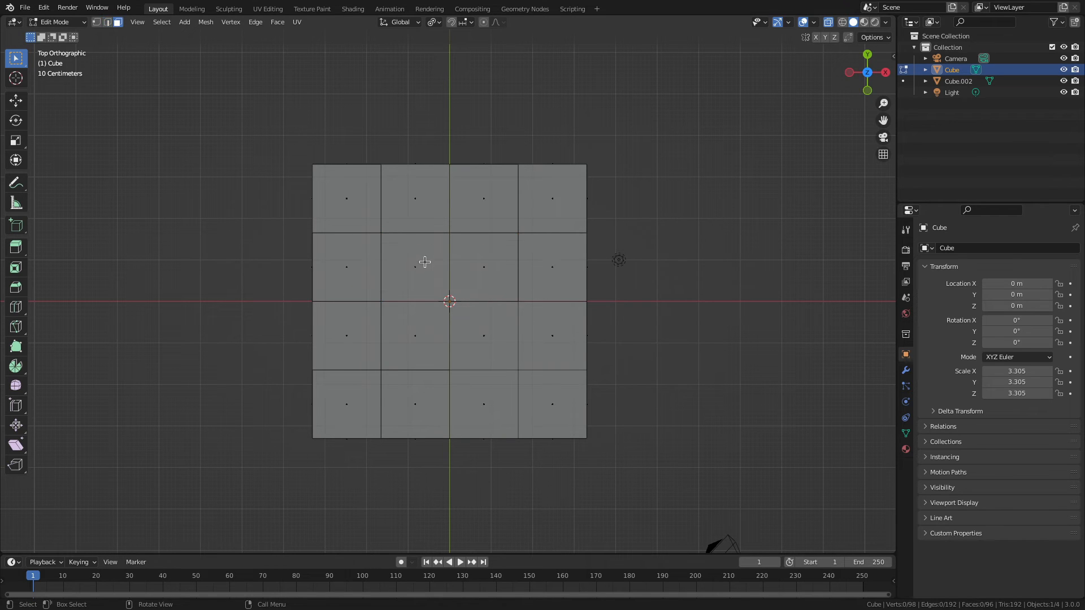
# Step: Select the face up-left of centre and try rotating face blocks on the top grid
pyautogui.click(414, 267)
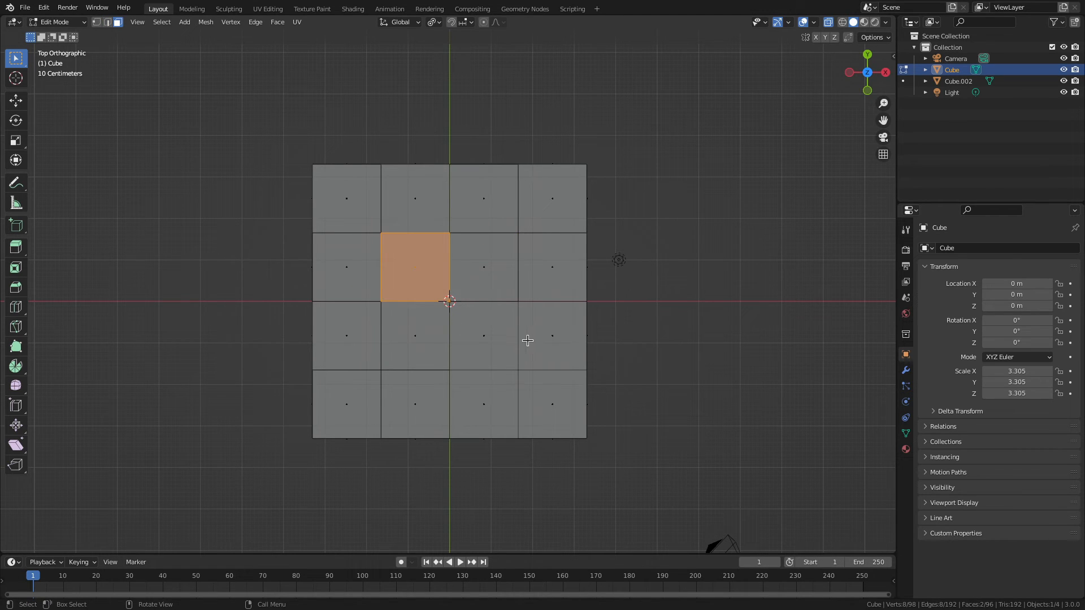
pyautogui.press('r')
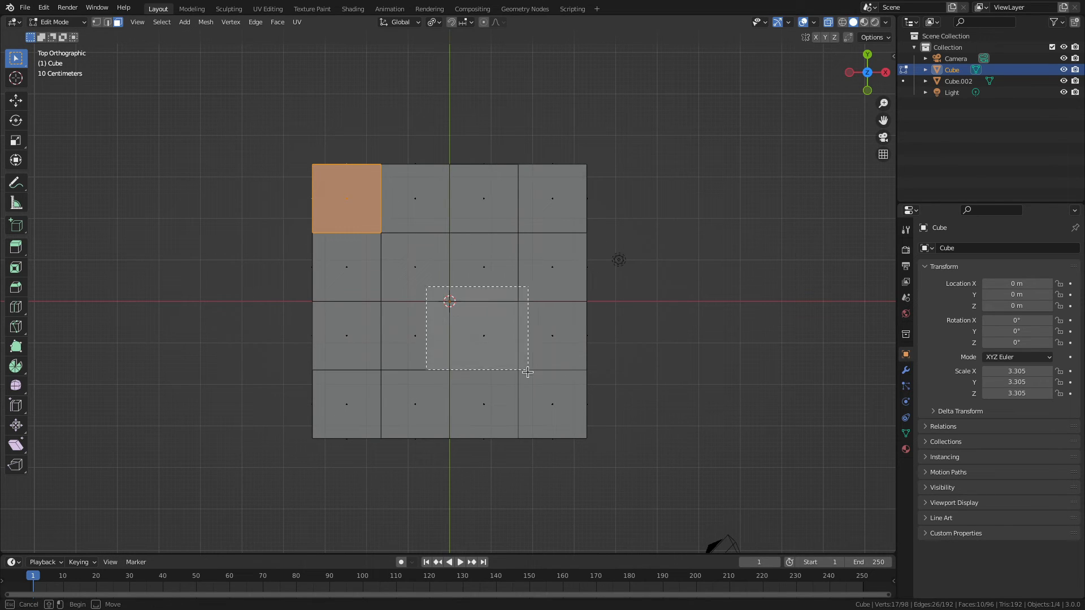
pyautogui.press('r')
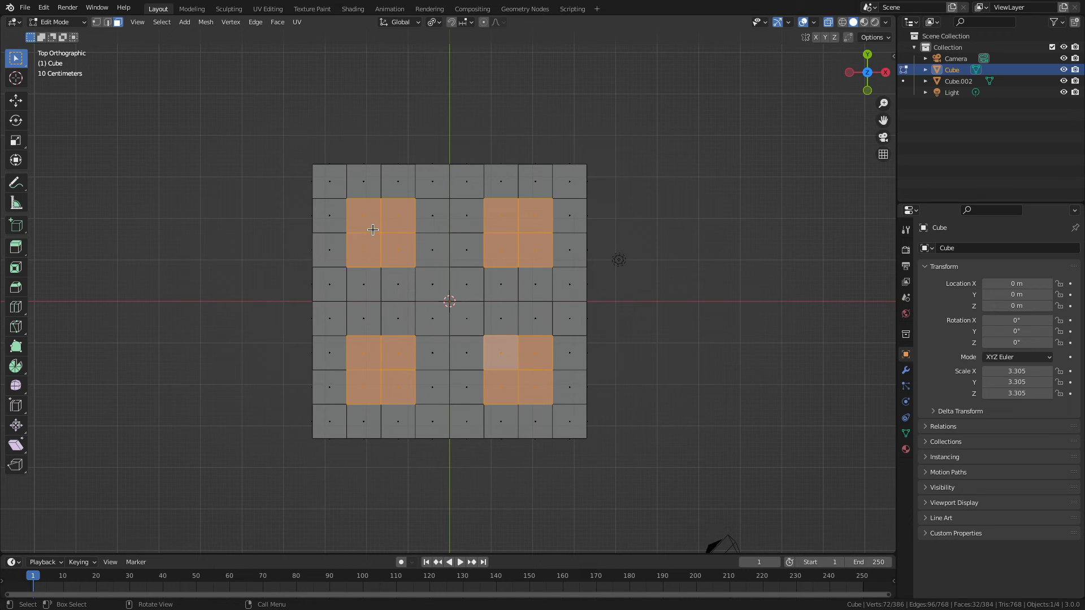
pyautogui.moveTo(527, 244)
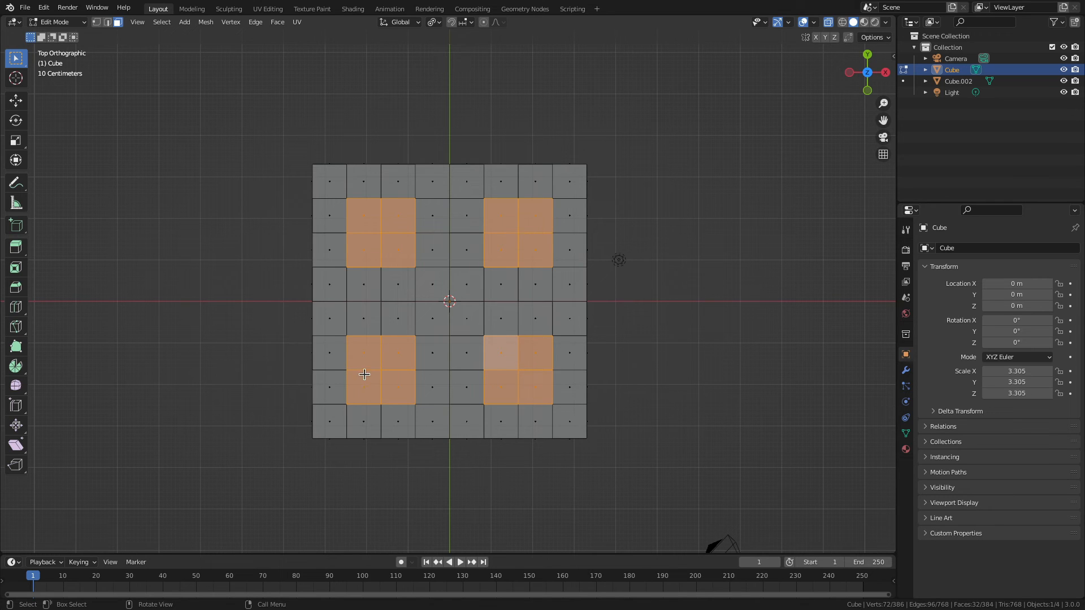
pyautogui.moveTo(416, 272)
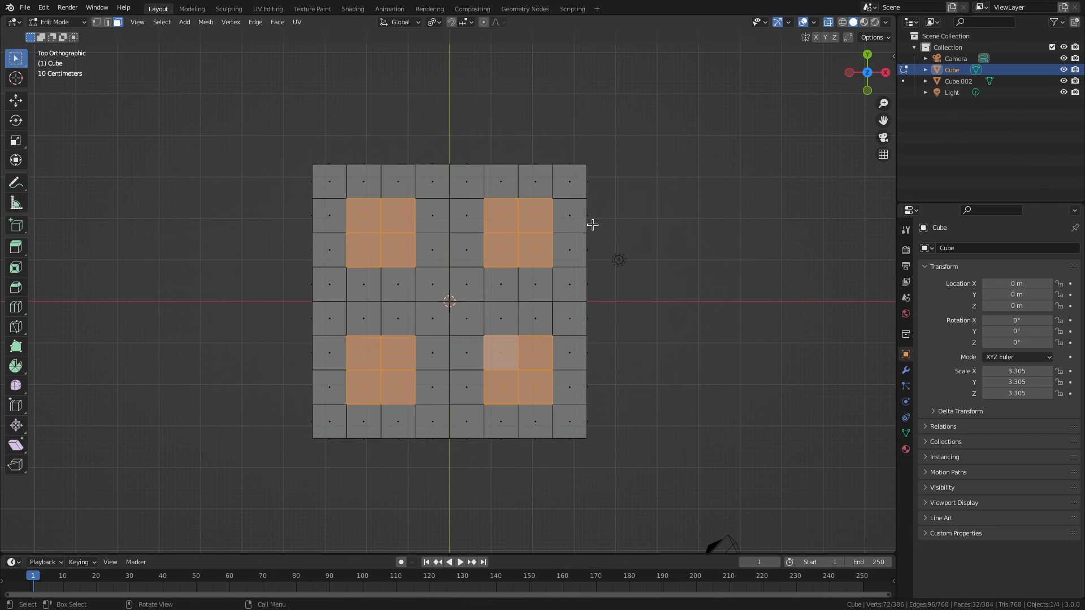
# Step: Rotate the four selected 2×2 face blocks about their own median points
pyautogui.press('s')
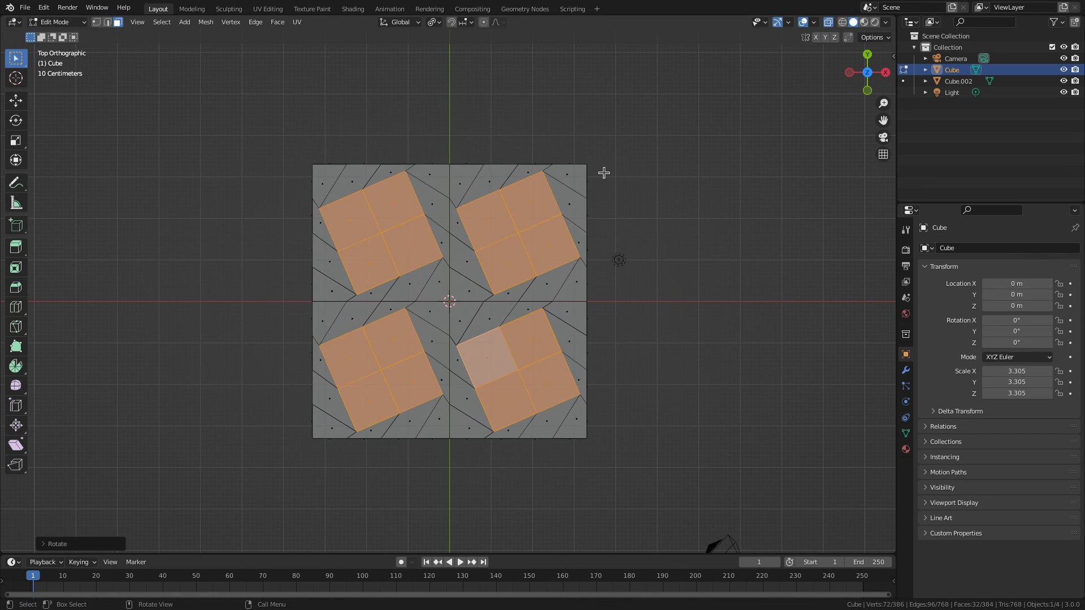
pyautogui.moveTo(603, 168)
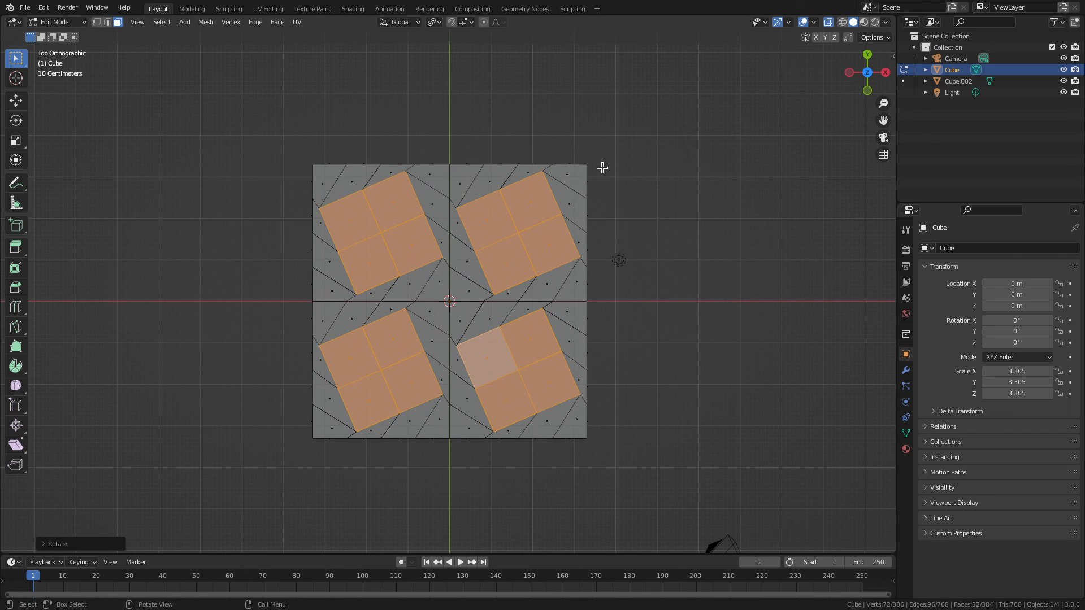